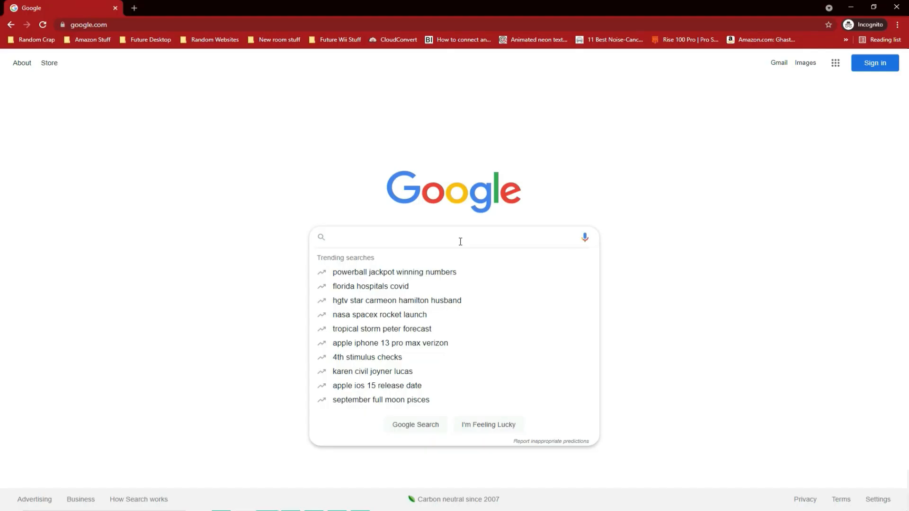
Step: Type 'video ed' into the Google search box in Chrome
{"action": "type", "text": "video ed"}
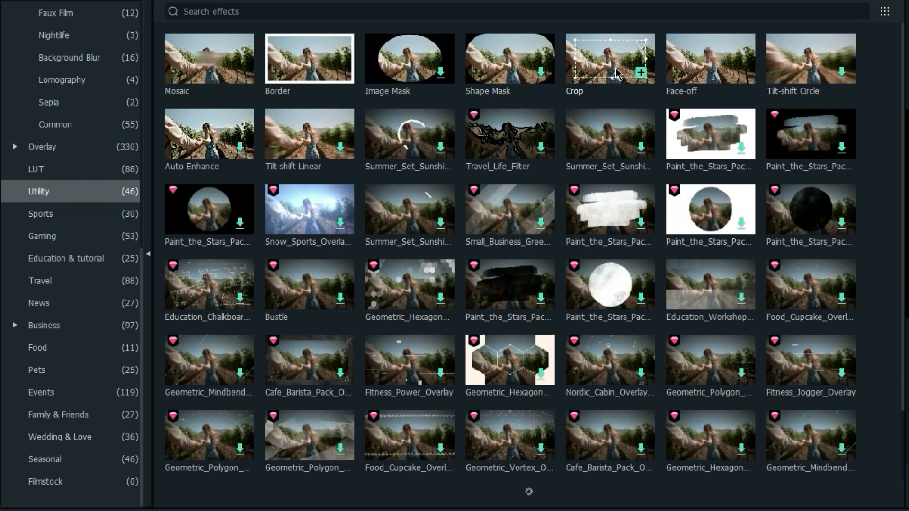
{"action": "mouse_move", "coordinate": [631, 79]}
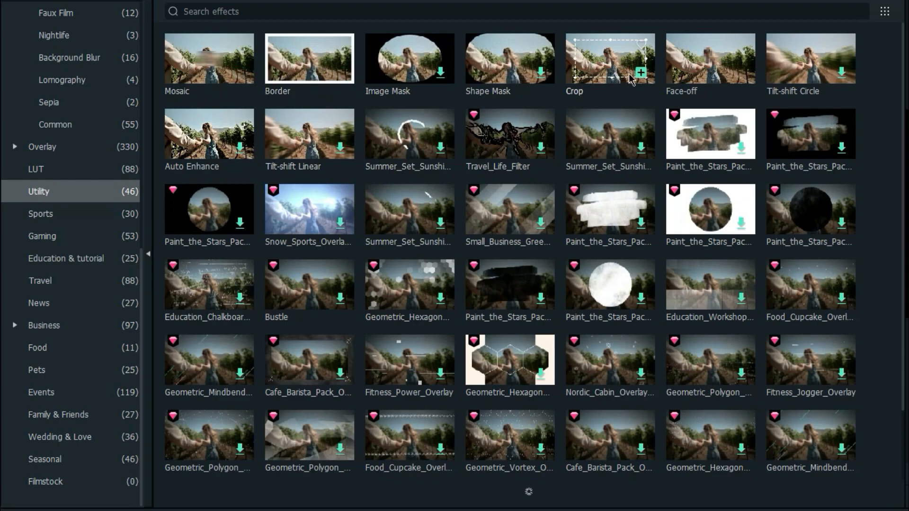
{"action": "scroll", "scroll_direction": "down", "scroll_amount": 3}
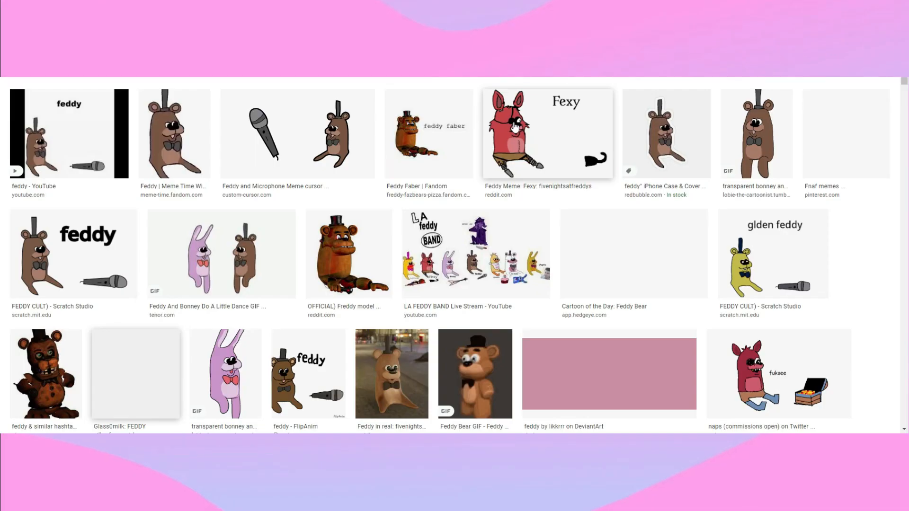
{"action": "mouse_move", "coordinate": [471, 143]}
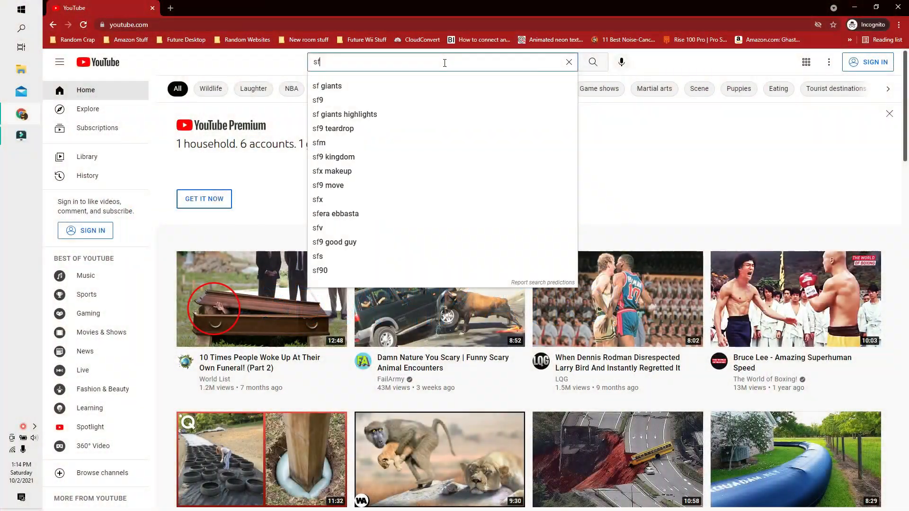
Step: Search YouTube for 'sfm tutorial' and scroll through the results
{"action": "type", "text": "sfm tutorial"}
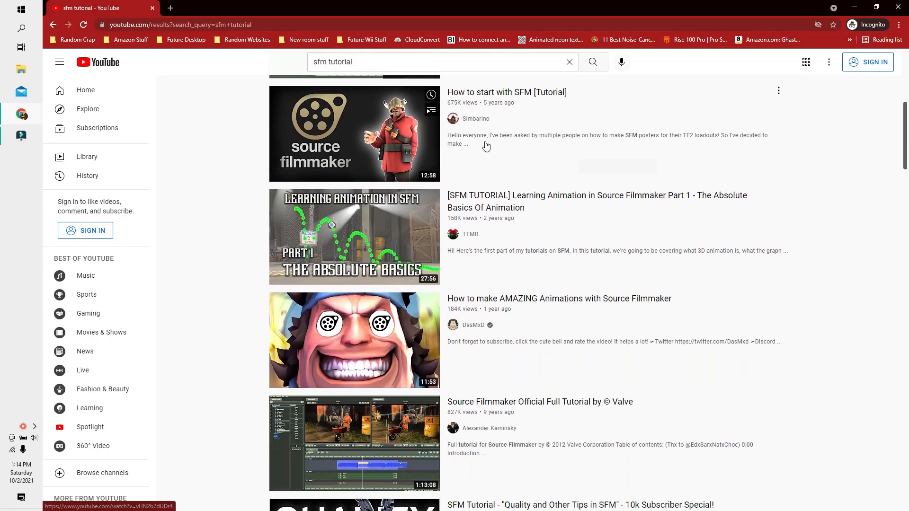
{"action": "scroll", "scroll_direction": "up", "scroll_amount": 3}
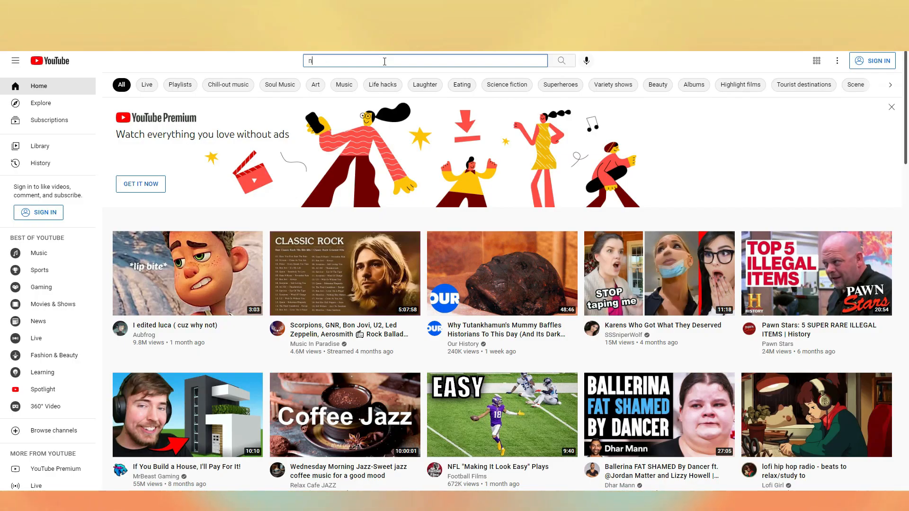
Step: Search YouTube for 'non-copyrighted music', then enter a new 'vhs overlay' search
{"action": "type", "text": "on-copyrighted music"}
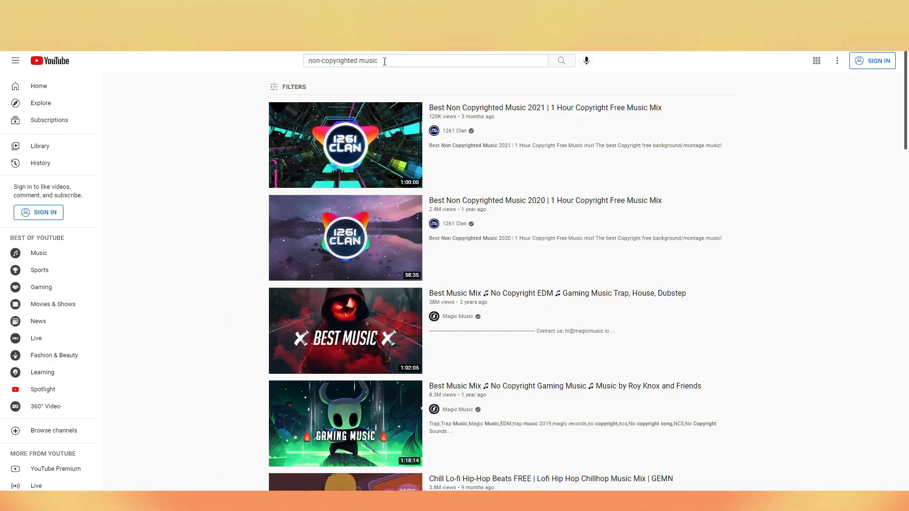
{"action": "type", "text": "vh"}
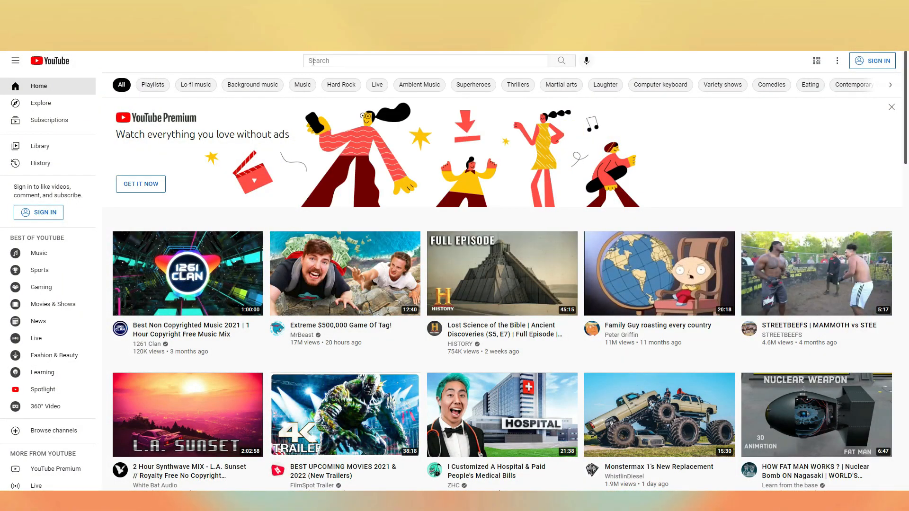
{"action": "type", "text": "vhs overlay"}
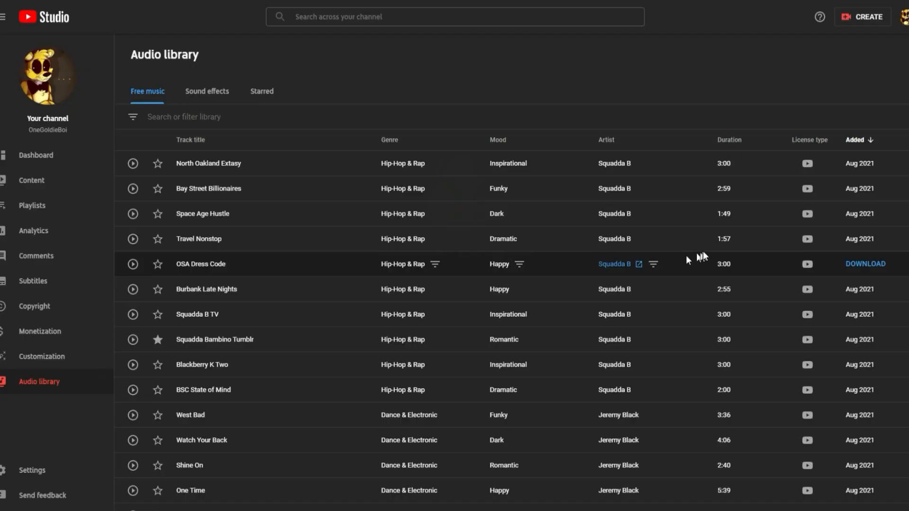
{"action": "scroll", "scroll_direction": "down", "scroll_amount": 3}
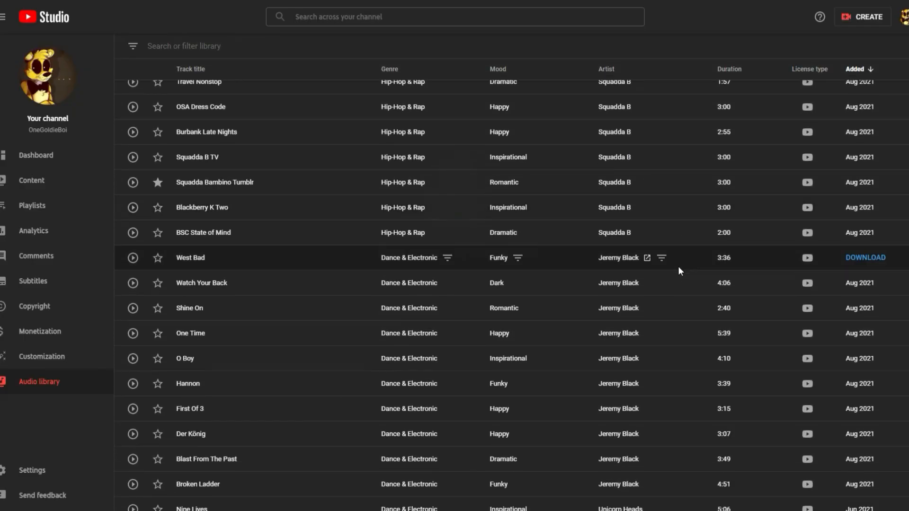
{"action": "scroll", "scroll_direction": "down", "scroll_amount": 3}
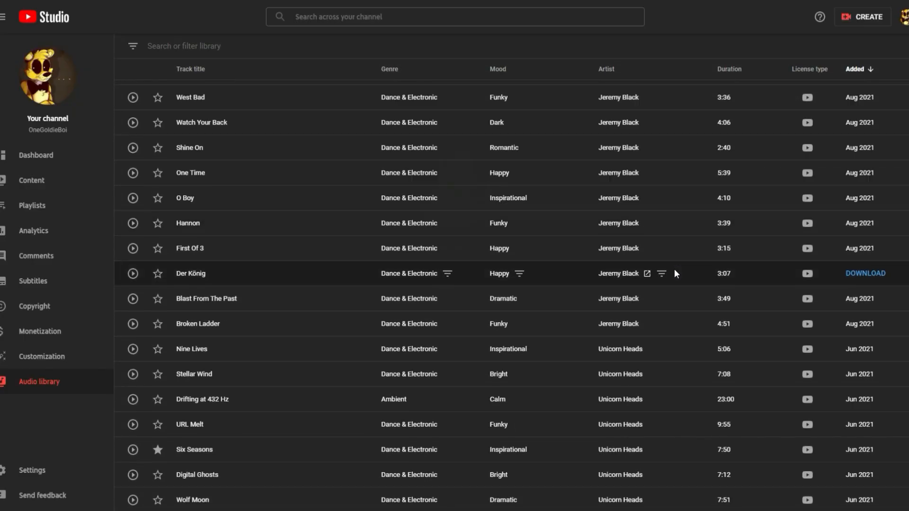
{"action": "scroll", "scroll_direction": "down", "scroll_amount": 3}
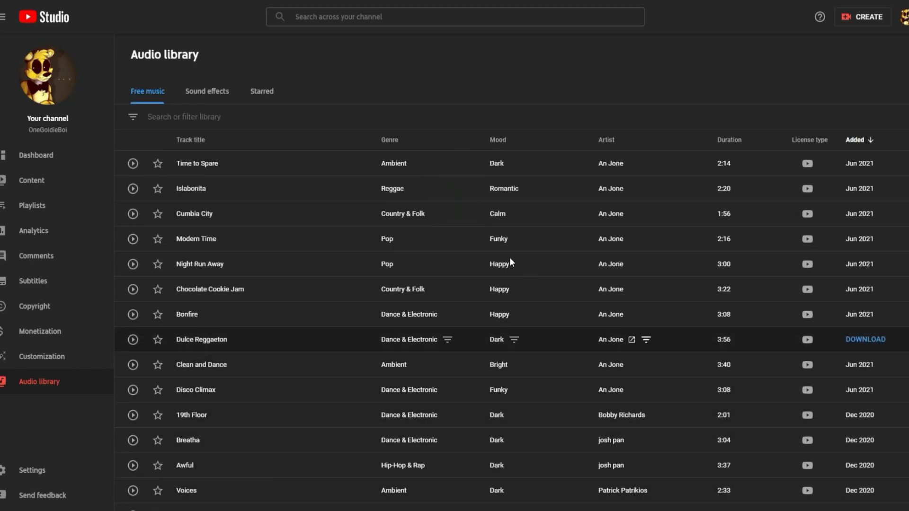
{"action": "scroll", "scroll_direction": "down", "scroll_amount": 3}
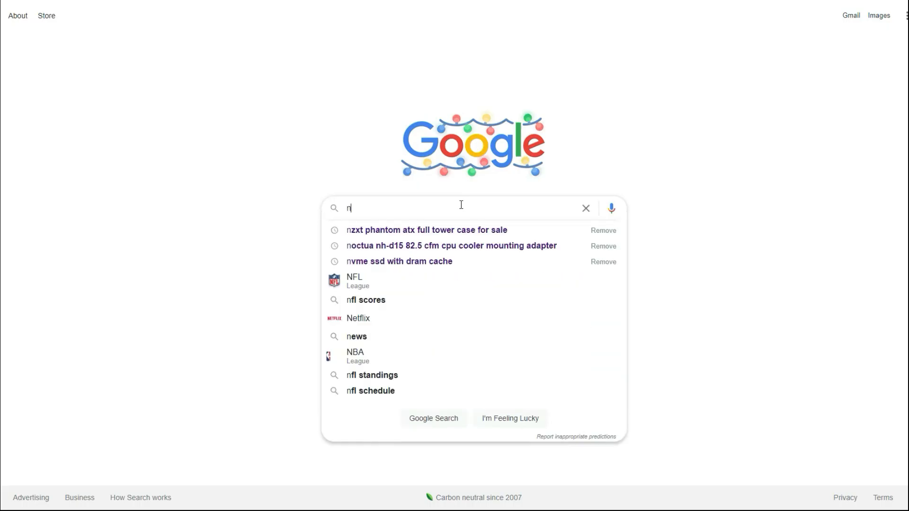
Step: Search Google for 'non copyrighted music' from the suggestion and scroll the results
{"action": "type", "text": "on copyright"}
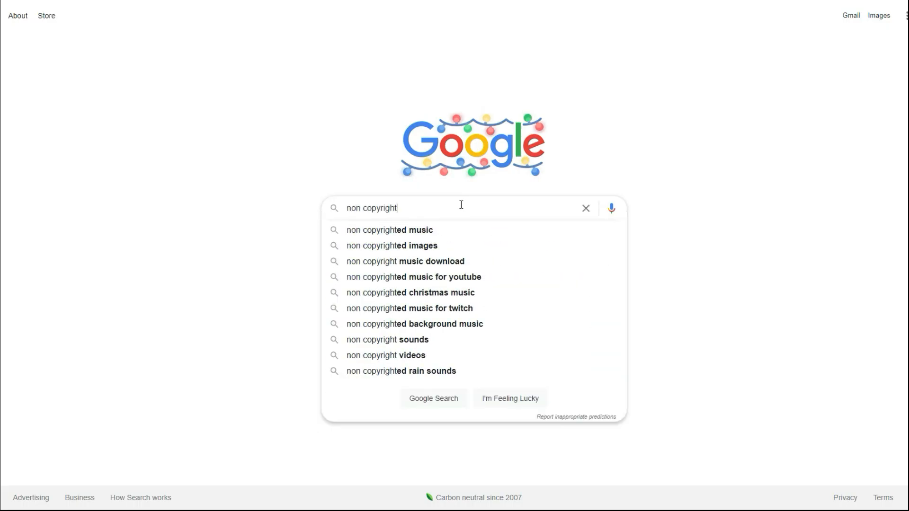
{"action": "left_click", "coordinate": [389, 230]}
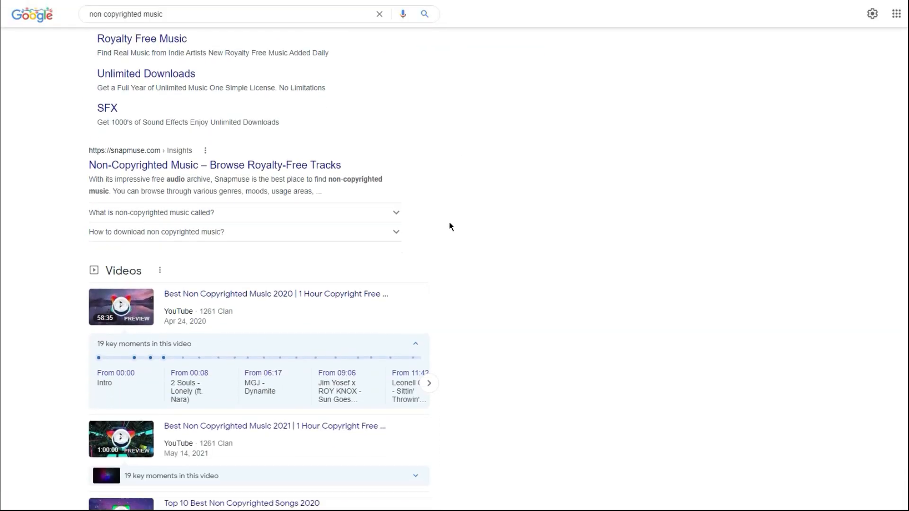
{"action": "scroll", "scroll_direction": "down", "scroll_amount": 3}
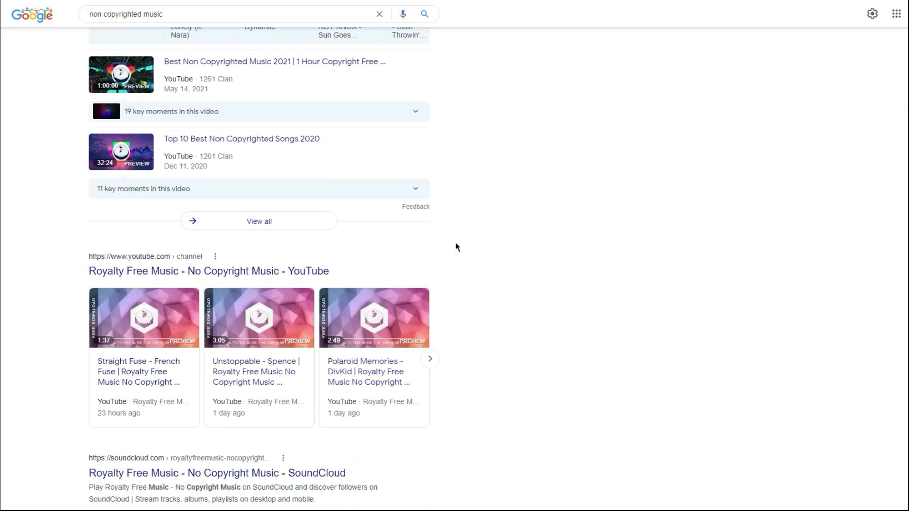
{"action": "scroll", "scroll_direction": "down", "scroll_amount": 3}
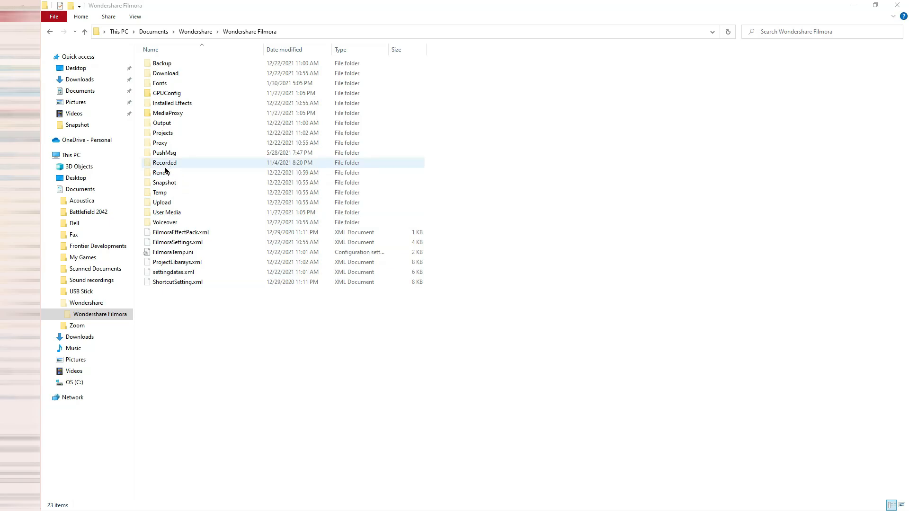
{"action": "mouse_move", "coordinate": [165, 163]}
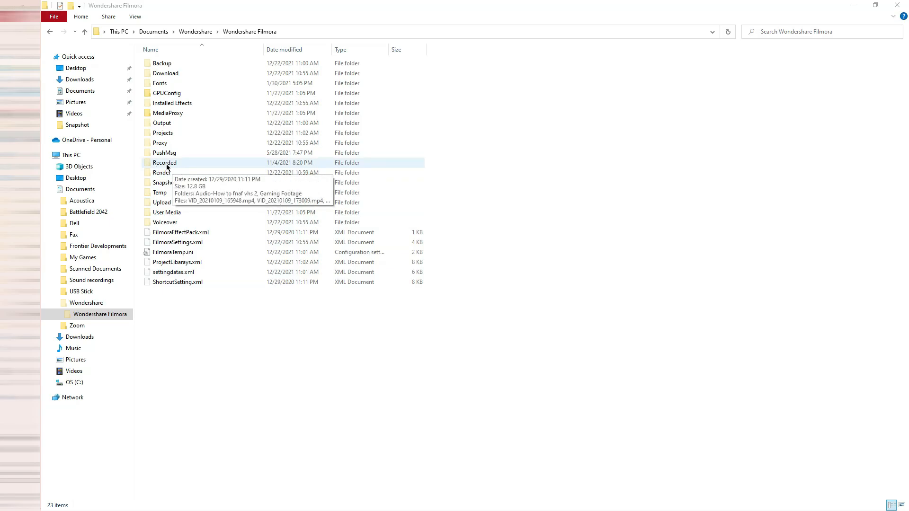
Step: Open Filmora's Recorded folder, then navigate to Videos > Captures in File Explorer
{"action": "double_click", "coordinate": [165, 163]}
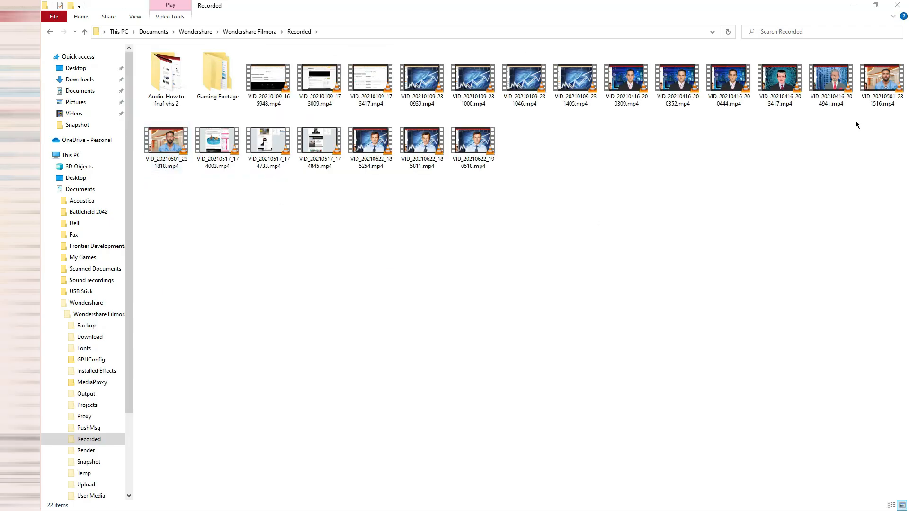
{"action": "left_click", "coordinate": [217, 140]}
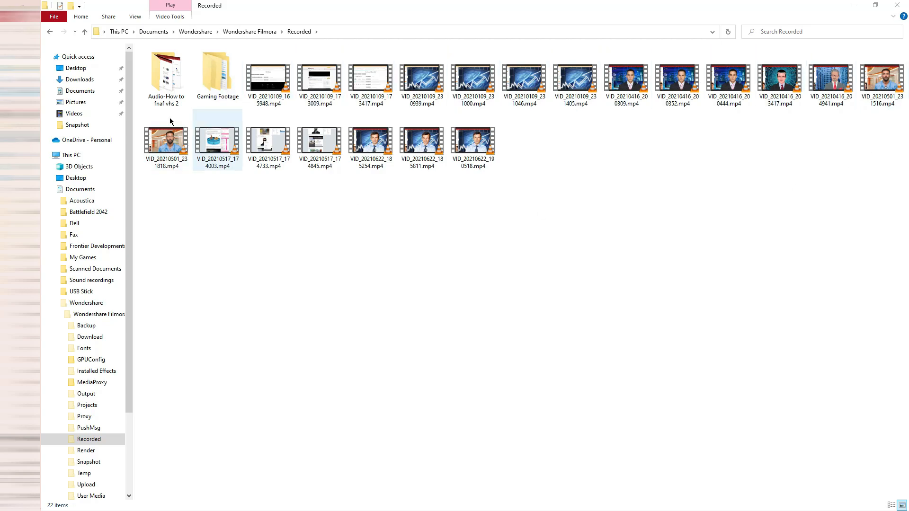
{"action": "left_click", "coordinate": [72, 155]}
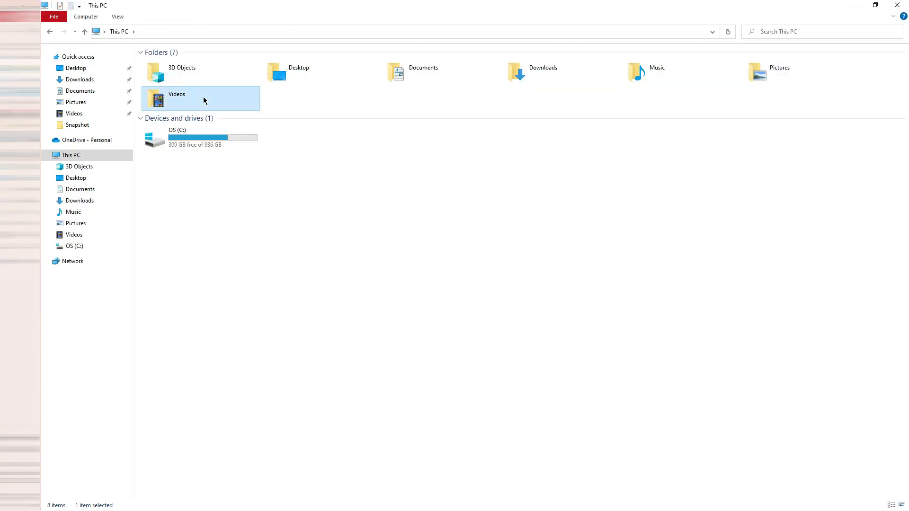
{"action": "double_click", "coordinate": [199, 98]}
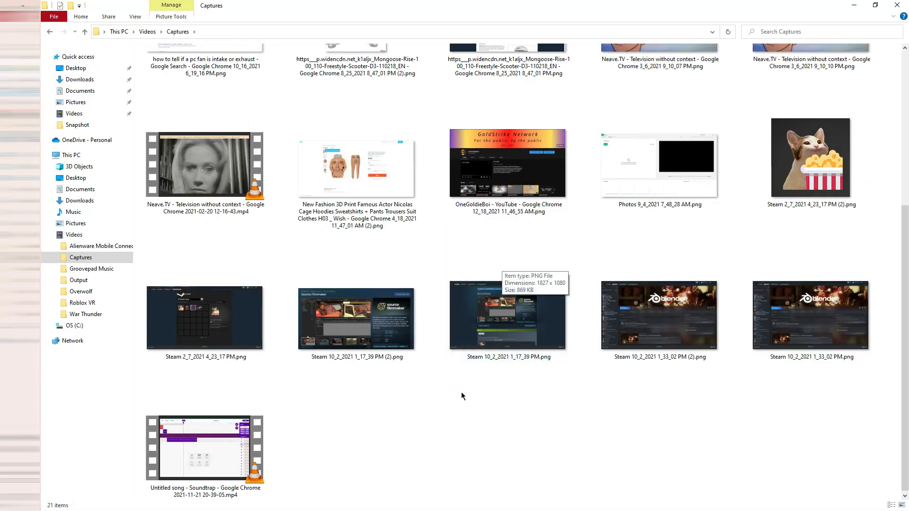
{"action": "mouse_move", "coordinate": [266, 460]}
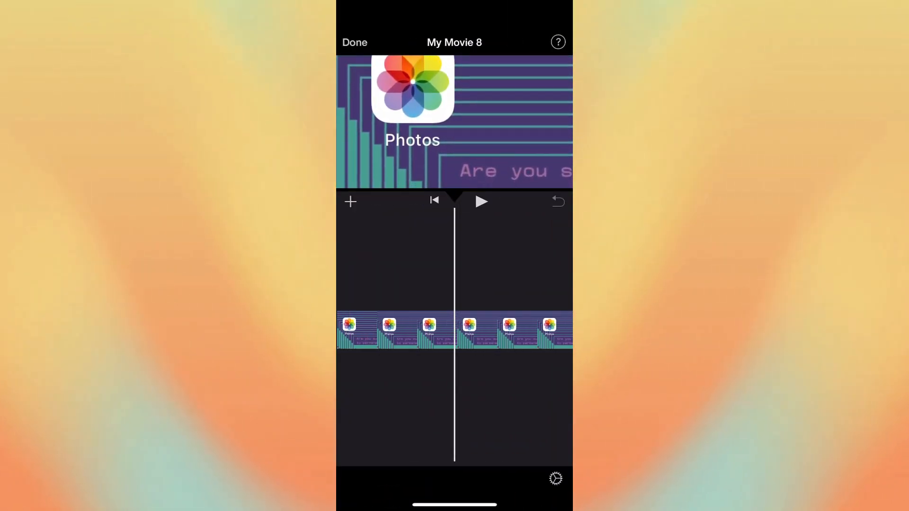
Step: Tap the timeline of the My Movie 8 project in iMovie
{"action": "left_click", "coordinate": [481, 201]}
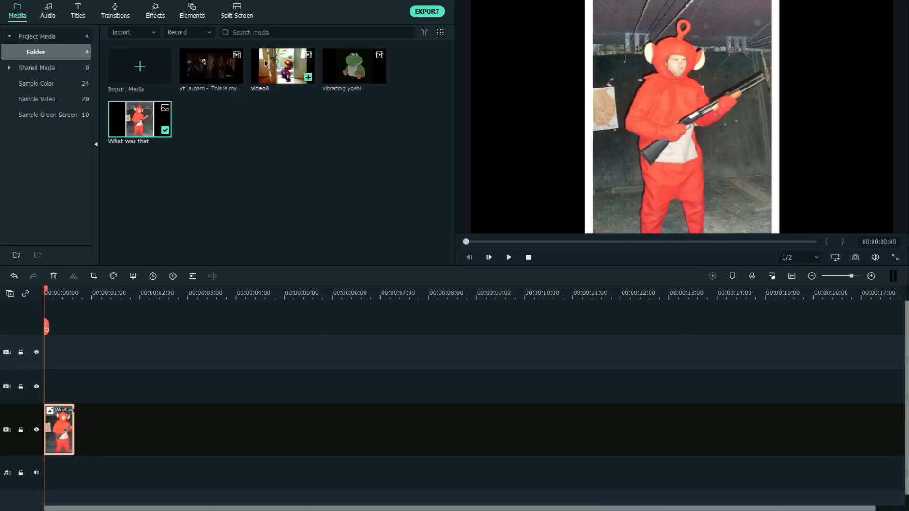
Step: Place the media clips and a Black sample color clip on Filmora's timeline
{"action": "left_click", "coordinate": [508, 257]}
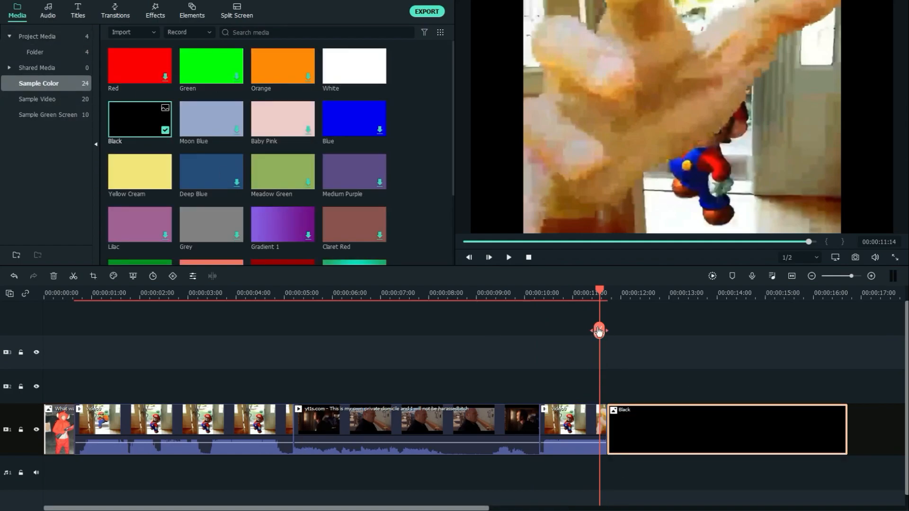
{"action": "left_click", "coordinate": [425, 11]}
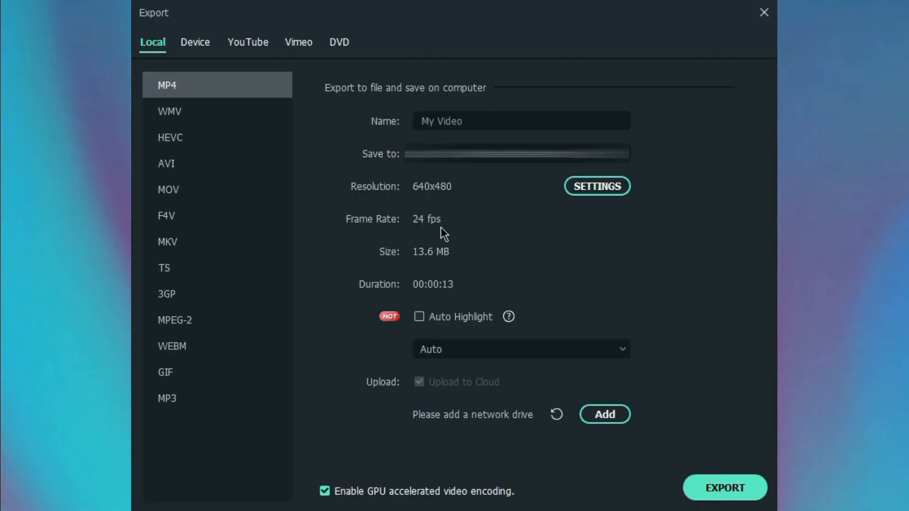
{"action": "mouse_move", "coordinate": [596, 186]}
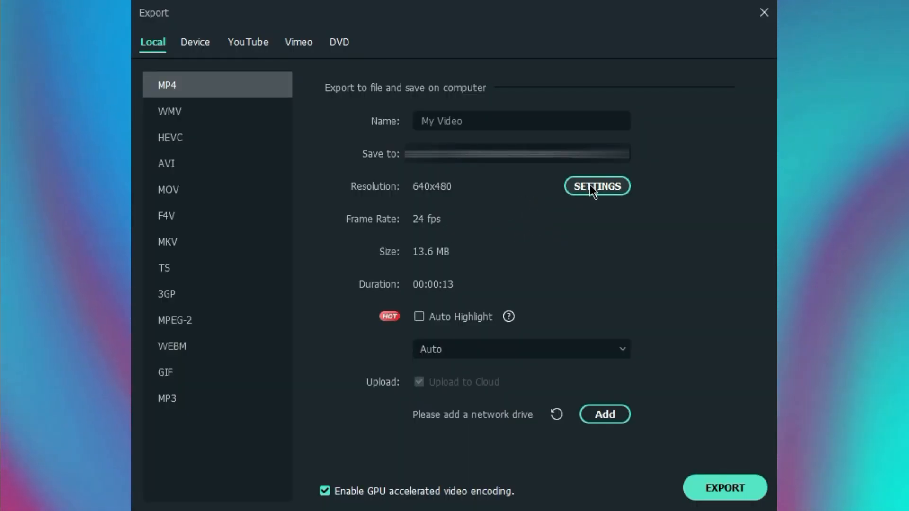
Step: Confirm MP4 export settings at 640x480, 24 fps with 44100 Hz audio
{"action": "left_click", "coordinate": [597, 186]}
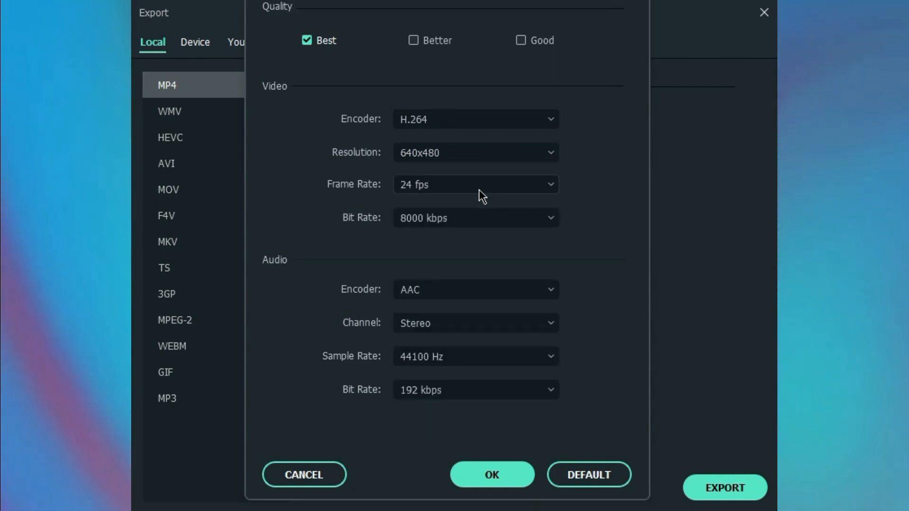
{"action": "left_click", "coordinate": [475, 183]}
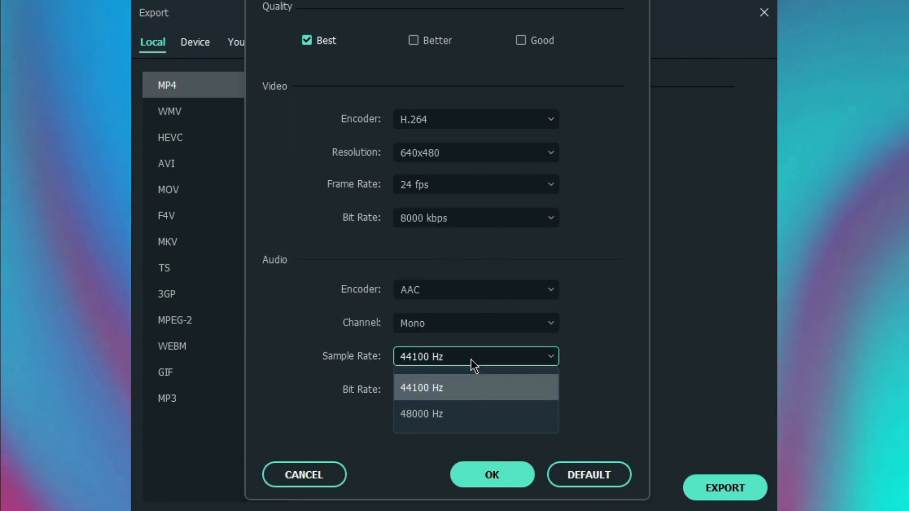
{"action": "left_click", "coordinate": [421, 387]}
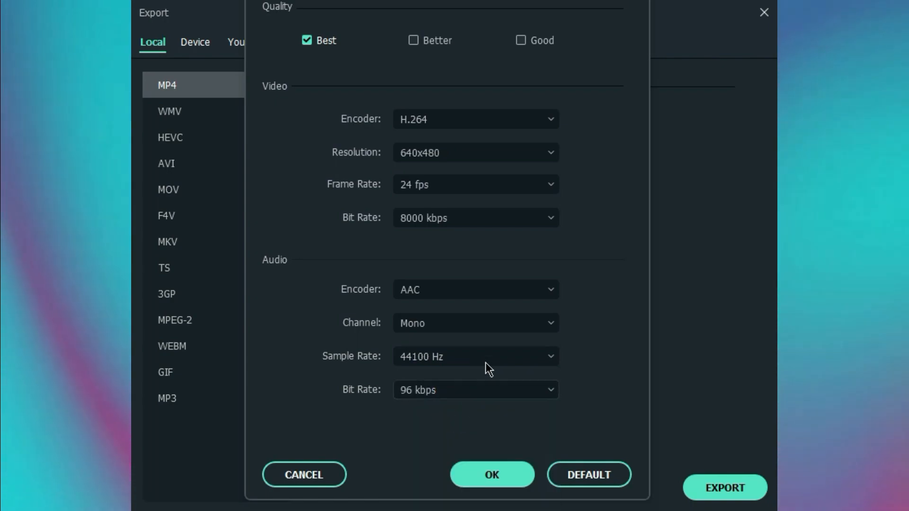
{"action": "left_click", "coordinate": [491, 475]}
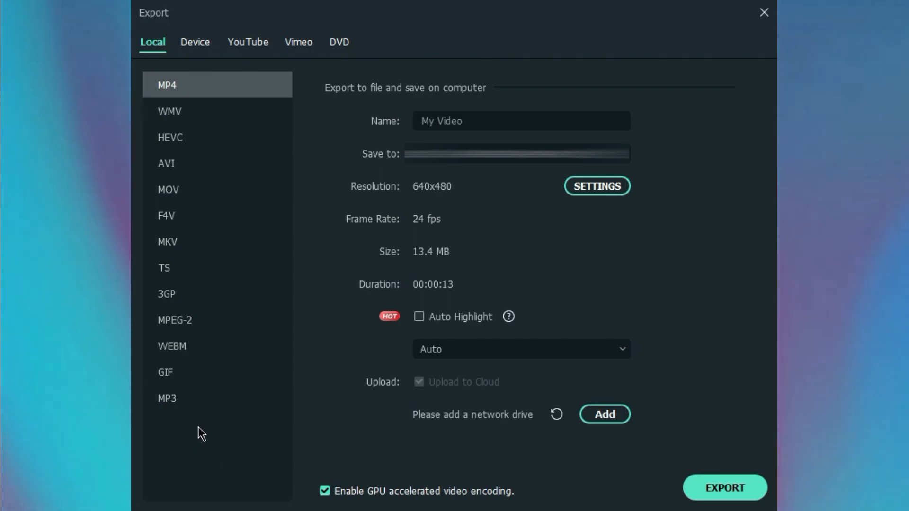
{"action": "mouse_move", "coordinate": [538, 467]}
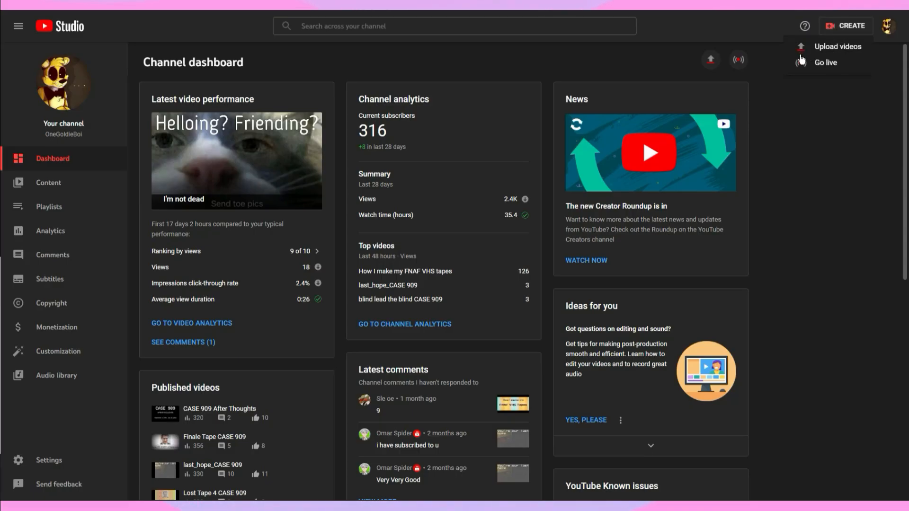
Step: Upload the Example Video mp4 from Downloads via CREATE > Upload videos
{"action": "left_click", "coordinate": [837, 46]}
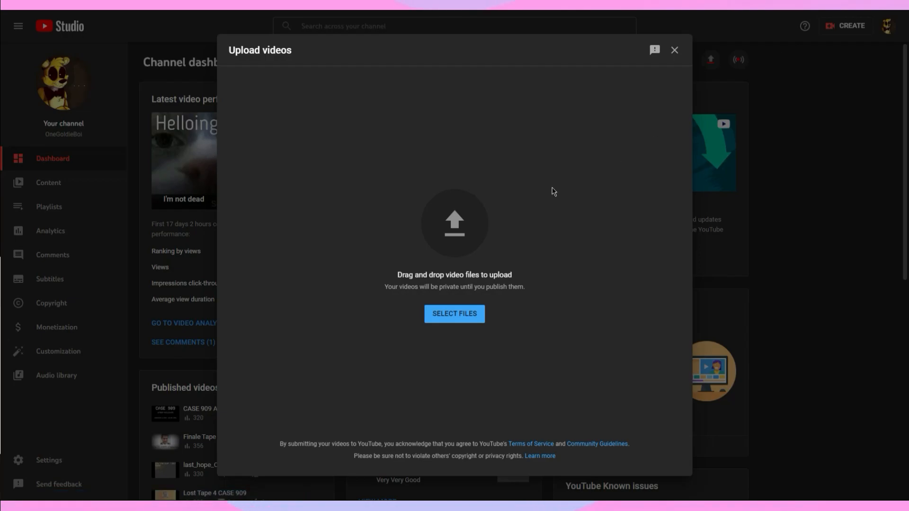
{"action": "left_click", "coordinate": [454, 313]}
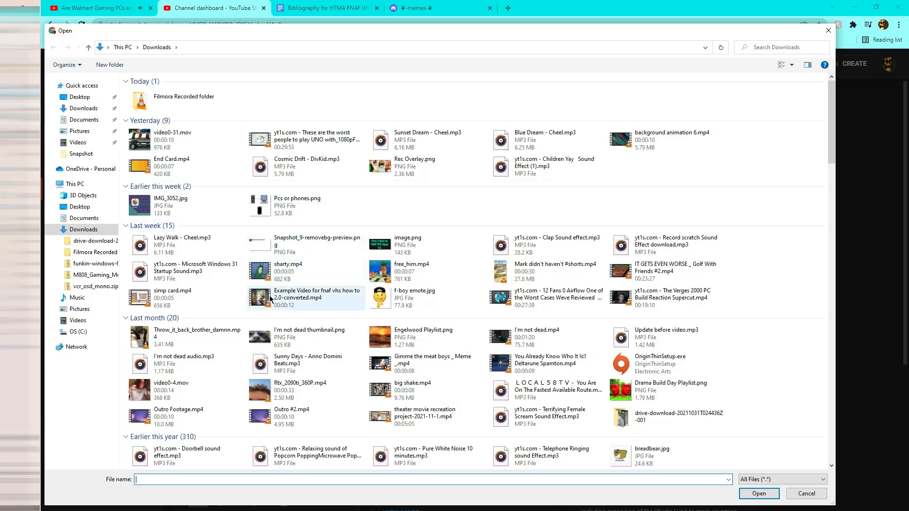
{"action": "left_click", "coordinate": [806, 494]}
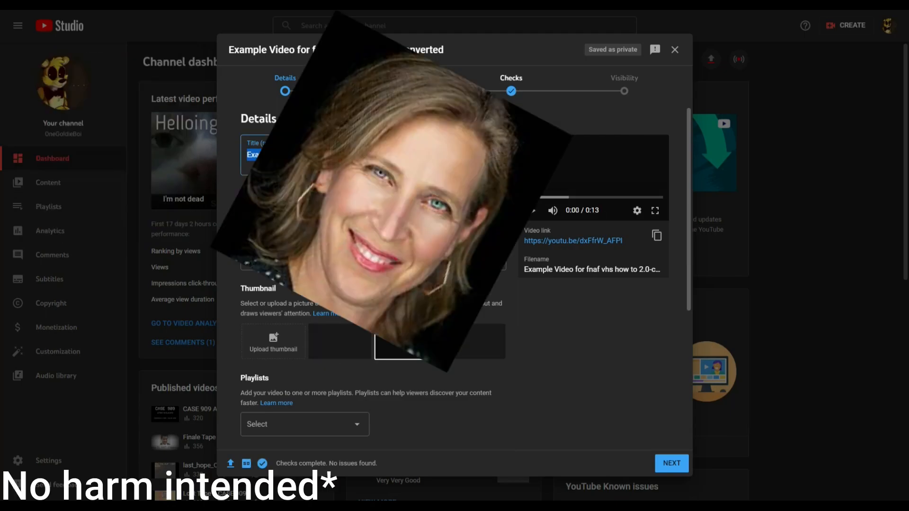
Step: Title the video 'Mario is here to take your liver'
{"action": "type", "text": "Mario is"}
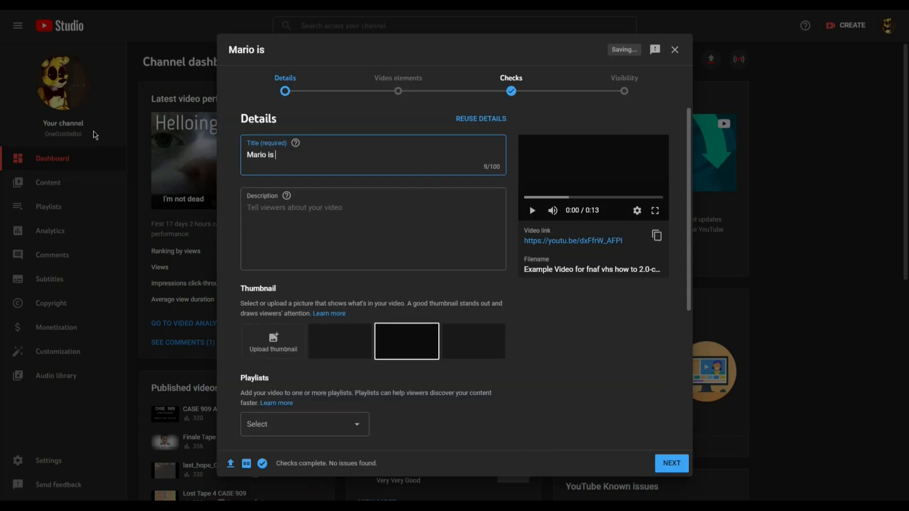
{"action": "type", "text": "here to take your l"}
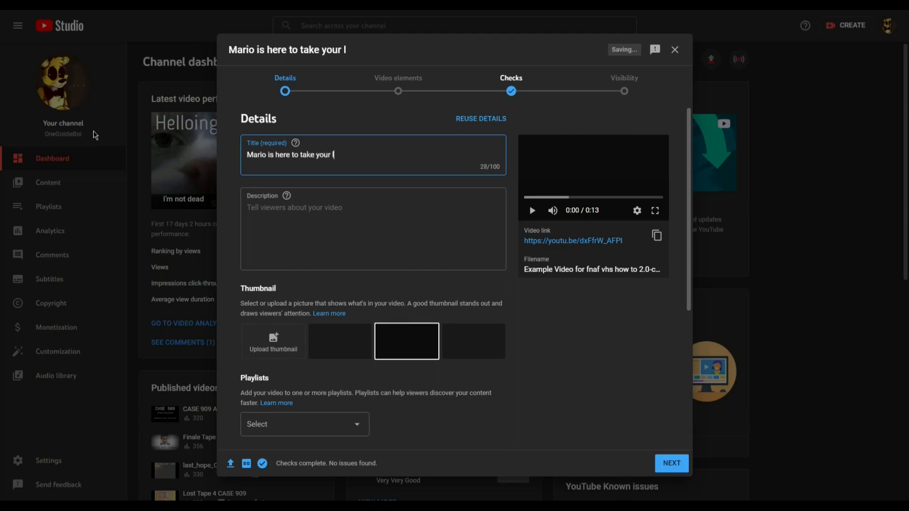
{"action": "type", "text": "iver"}
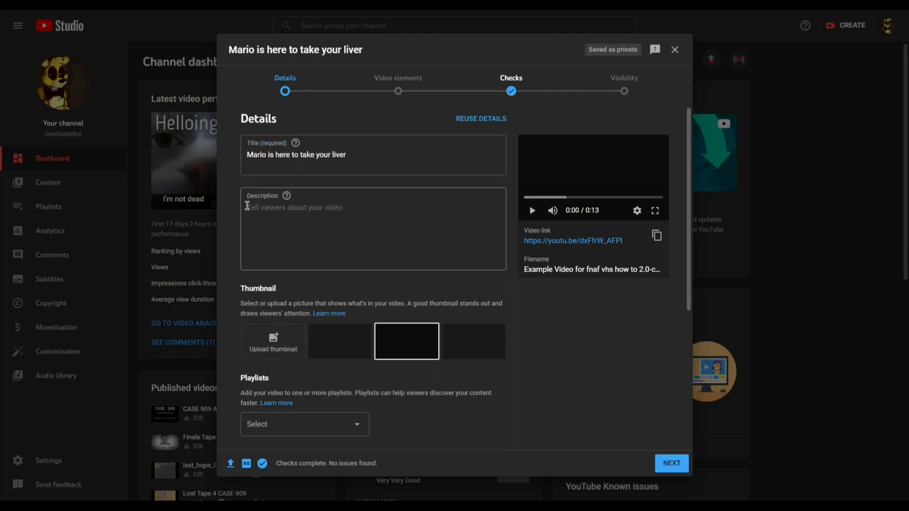
{"action": "type", "text": "He"}
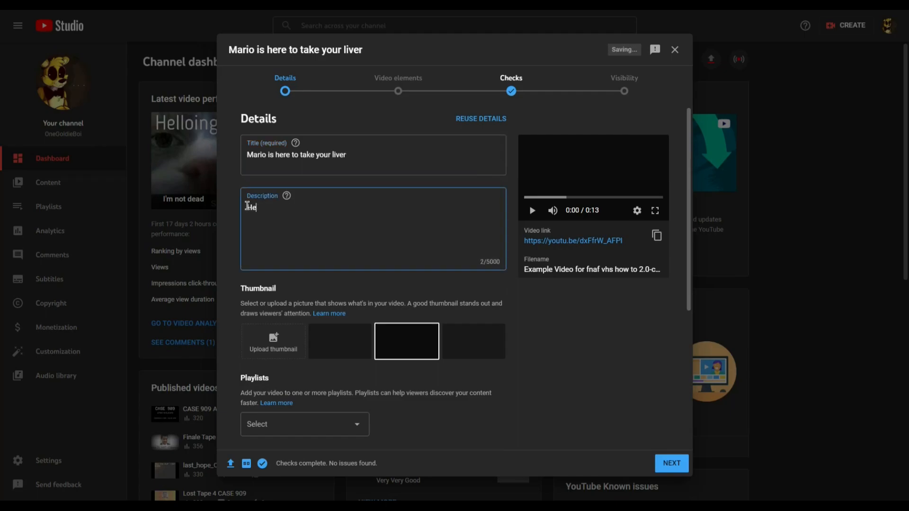
{"action": "type", "text": "is here. He co"}
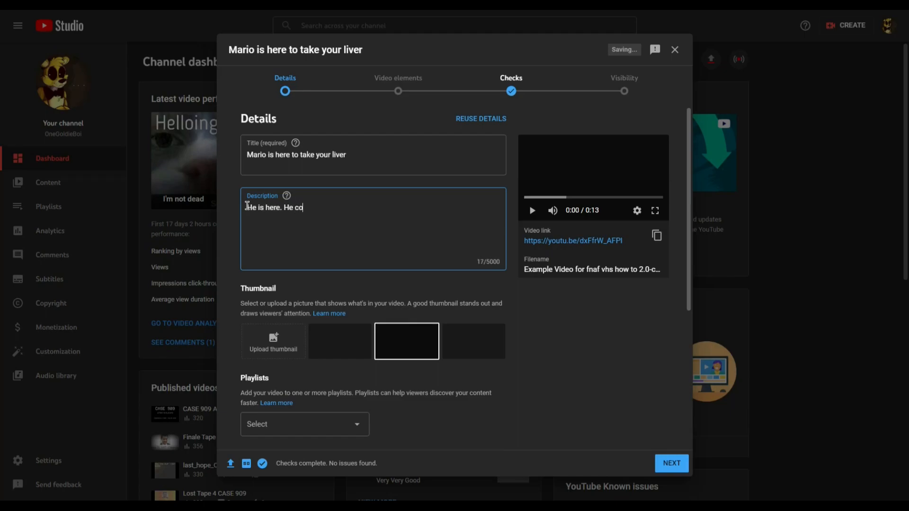
{"action": "type", "text": "meth"}
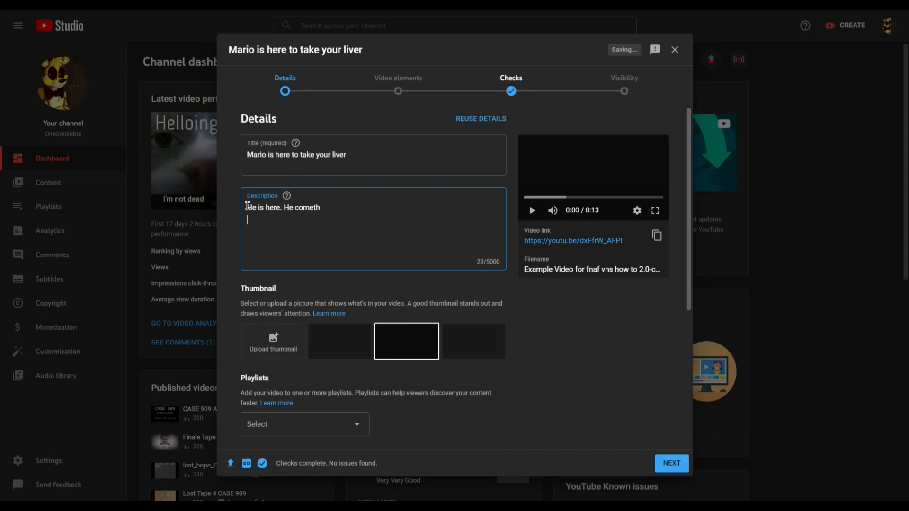
{"action": "type", "text": "Credit:"}
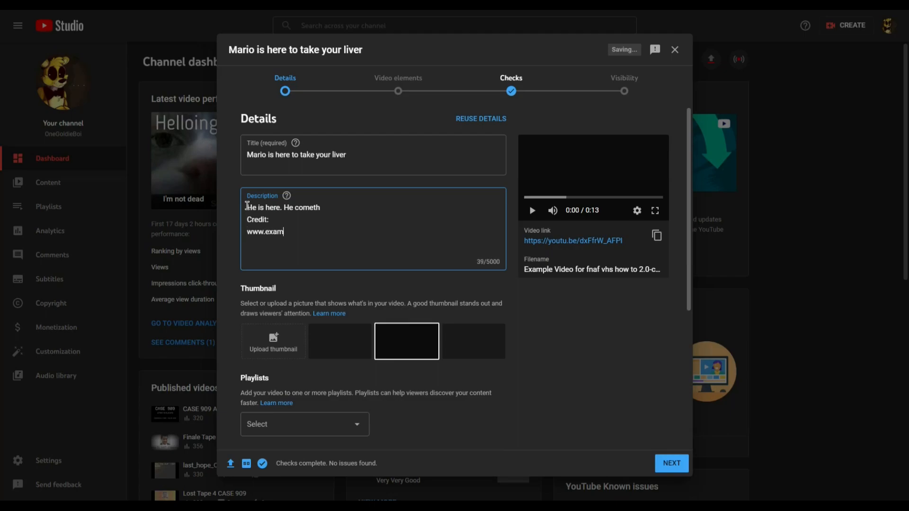
{"action": "type", "text": "ple"}
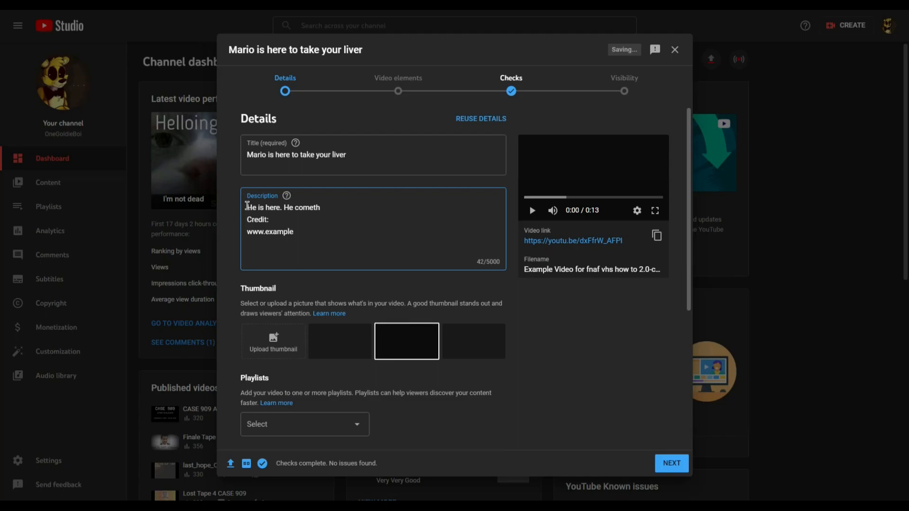
{"action": "type", "text": ".com"}
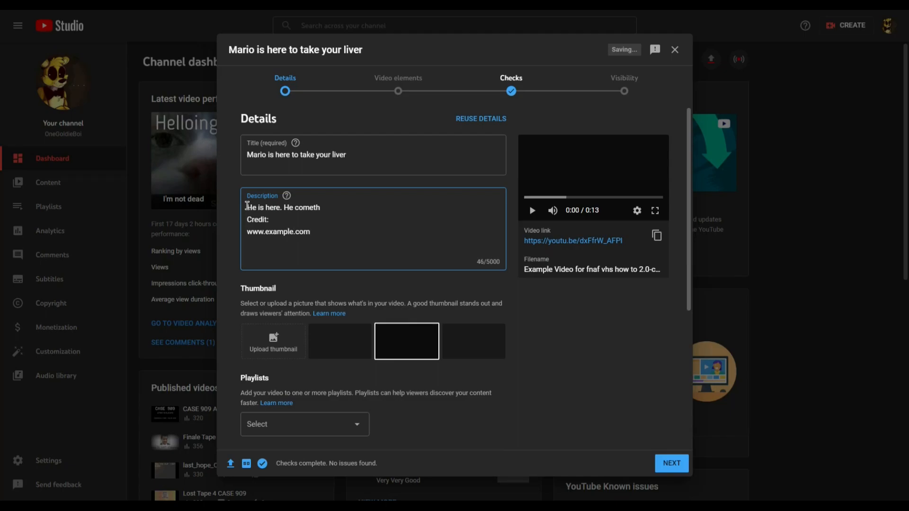
{"action": "scroll", "scroll_direction": "down", "scroll_amount": 3}
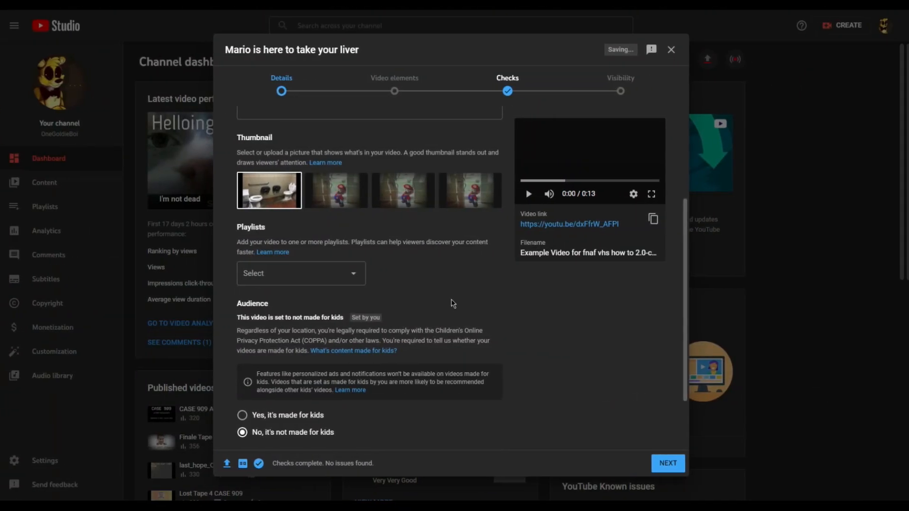
Step: Leave Playlists unselected and reveal the extra options: tags, language and recording date
{"action": "scroll", "scroll_direction": "down", "scroll_amount": 3}
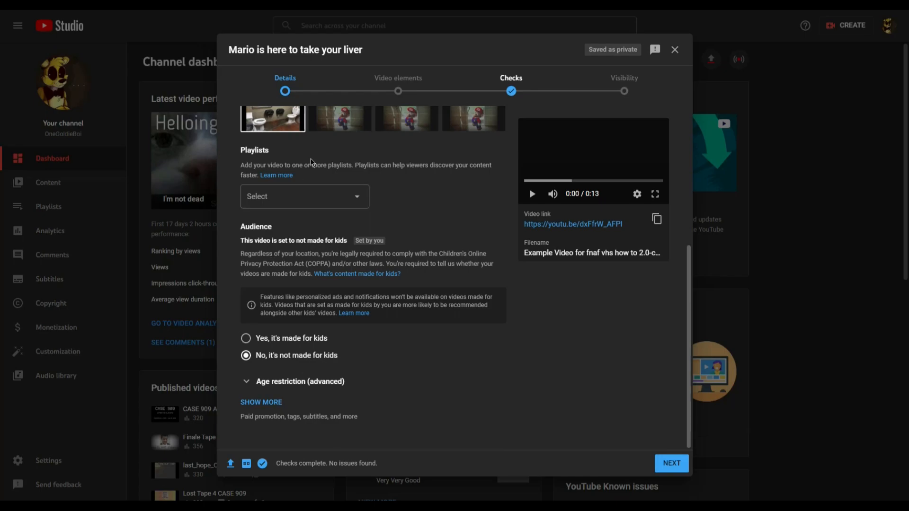
{"action": "left_click", "coordinate": [304, 196]}
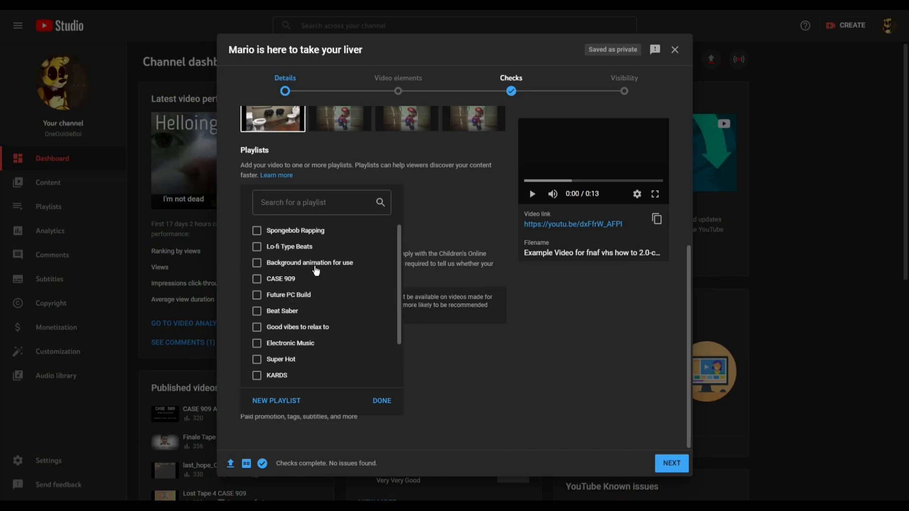
{"action": "scroll", "scroll_direction": "down", "scroll_amount": 3}
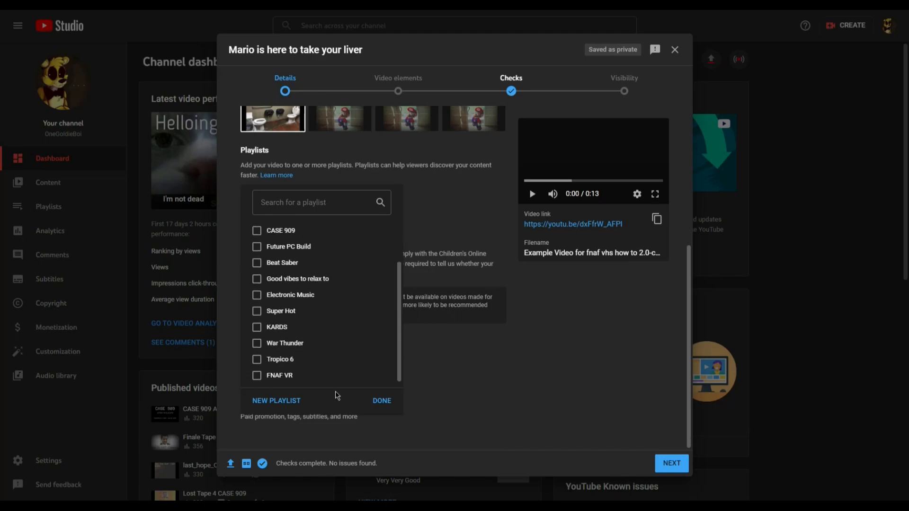
{"action": "left_click", "coordinate": [381, 401]}
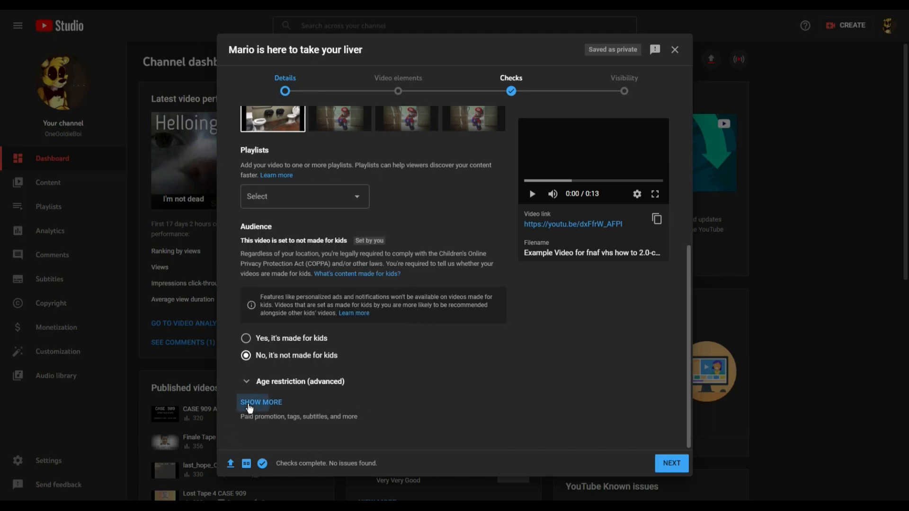
{"action": "left_click", "coordinate": [260, 403]}
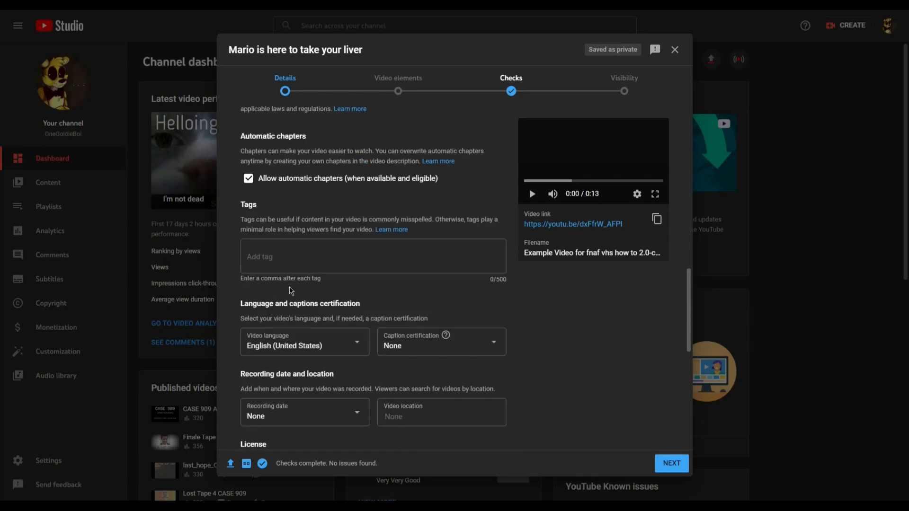
{"action": "mouse_move", "coordinate": [285, 278]}
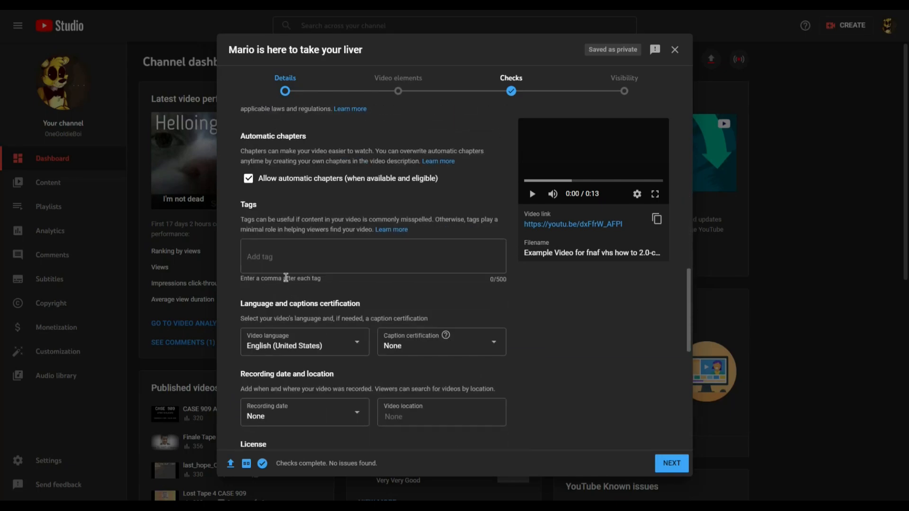
Step: Add the tags 'mario', 'onego' and 'yo' to the video
{"action": "left_click", "coordinate": [373, 256]}
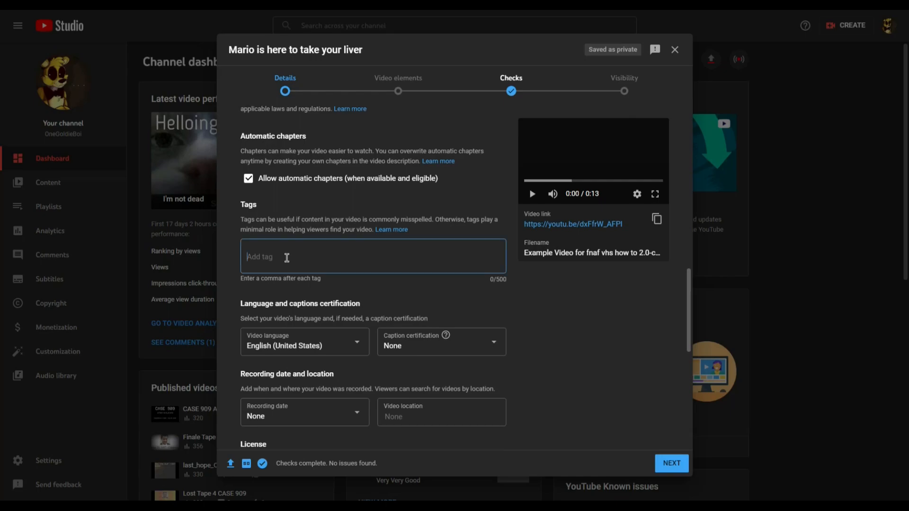
{"action": "type", "text": "mario"}
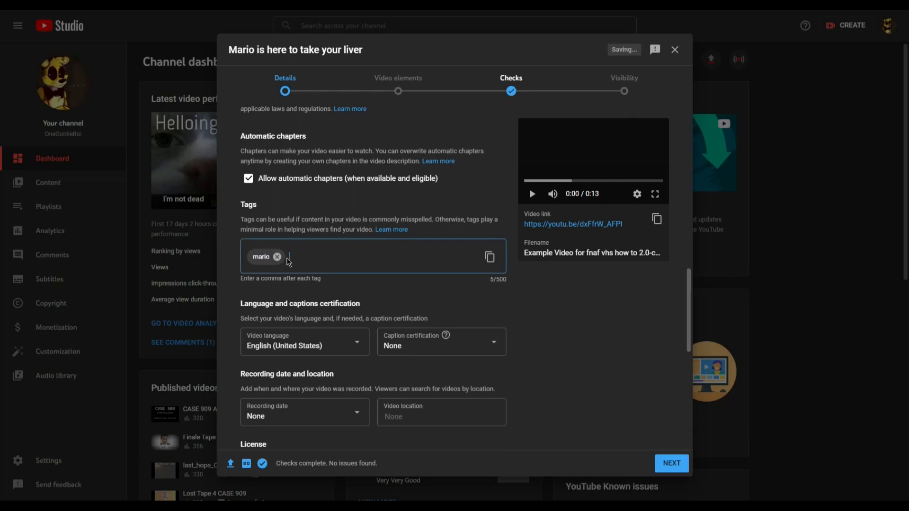
{"action": "type", "text": "onegoldieboi"}
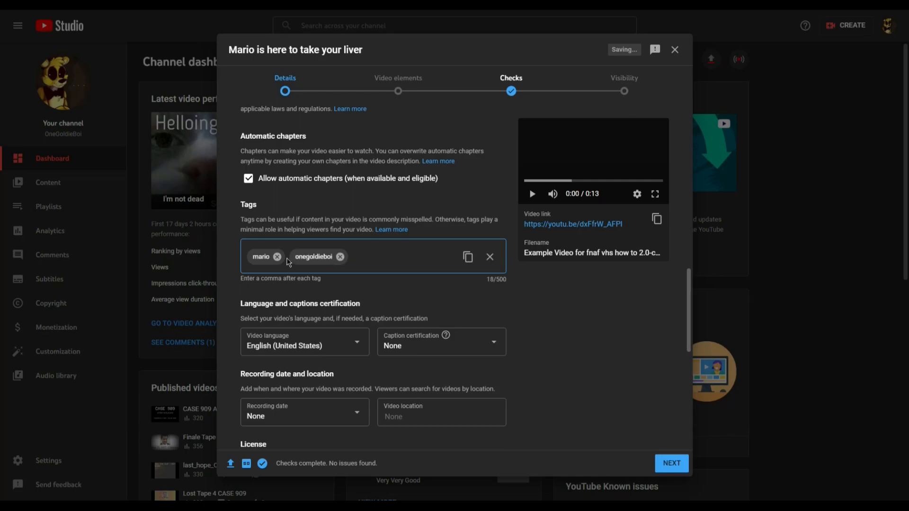
{"action": "type", "text": "your liver"}
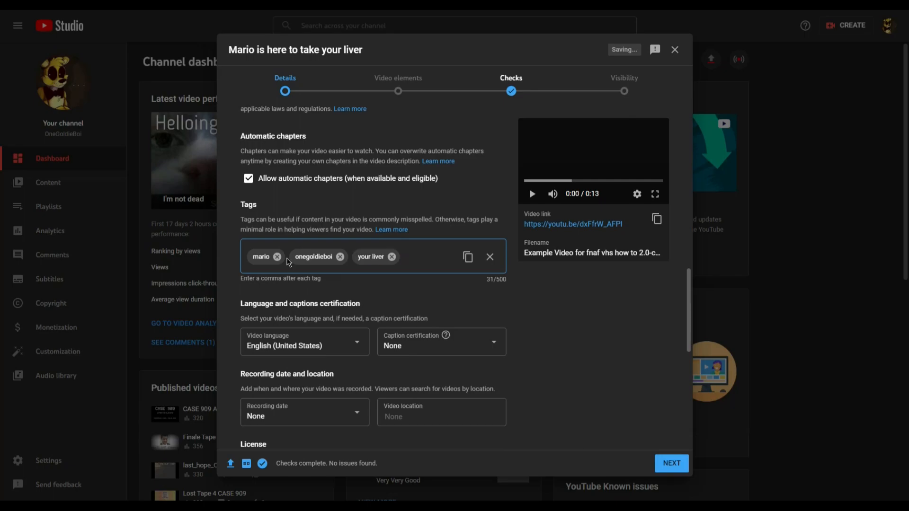
Step: Switch the category from Gaming to People & Blogs and continue to Video elements
{"action": "scroll", "scroll_direction": "down", "scroll_amount": 3}
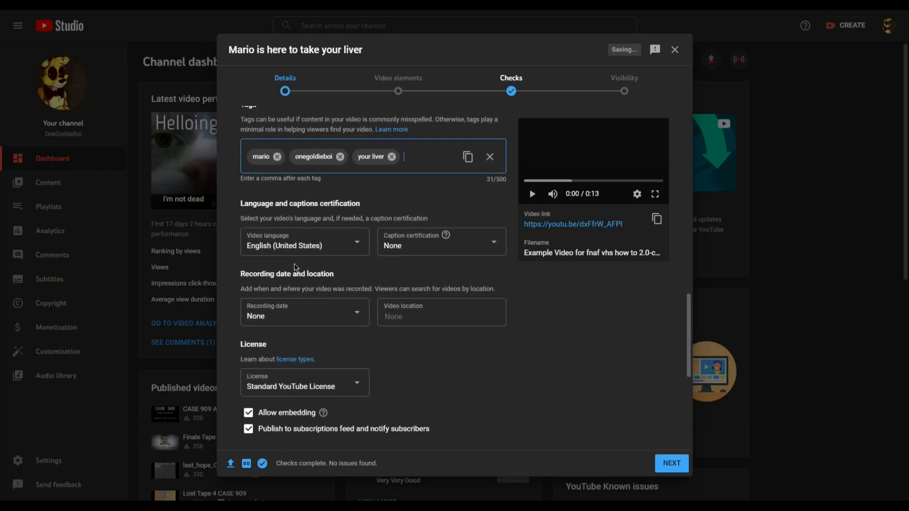
{"action": "scroll", "scroll_direction": "down", "scroll_amount": 3}
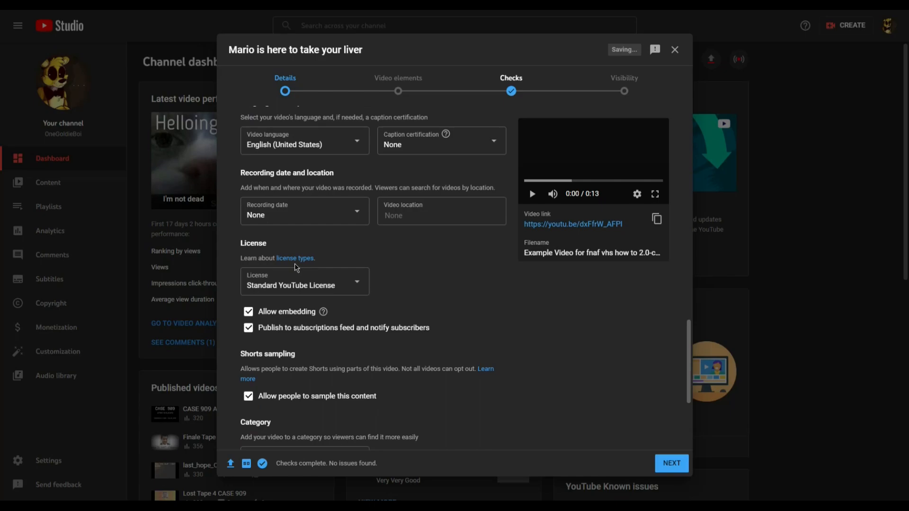
{"action": "scroll", "scroll_direction": "down", "scroll_amount": 3}
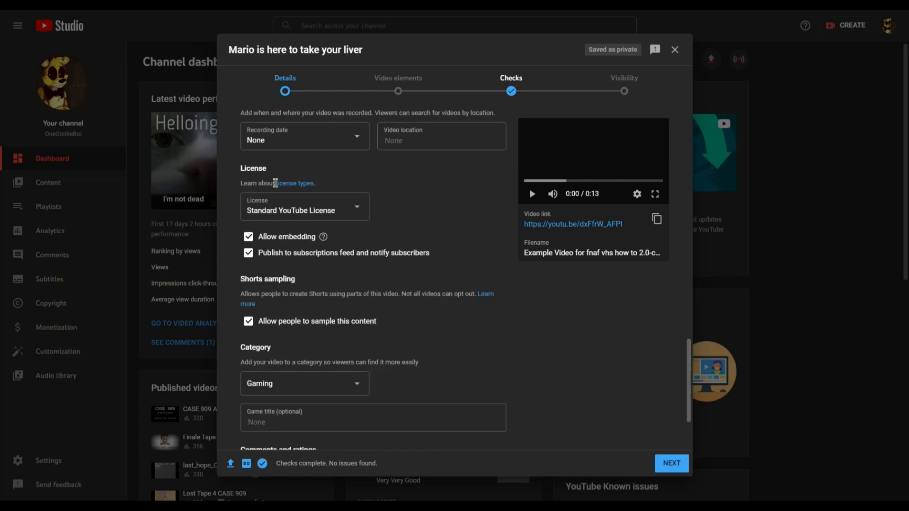
{"action": "scroll", "scroll_direction": "down", "scroll_amount": 3}
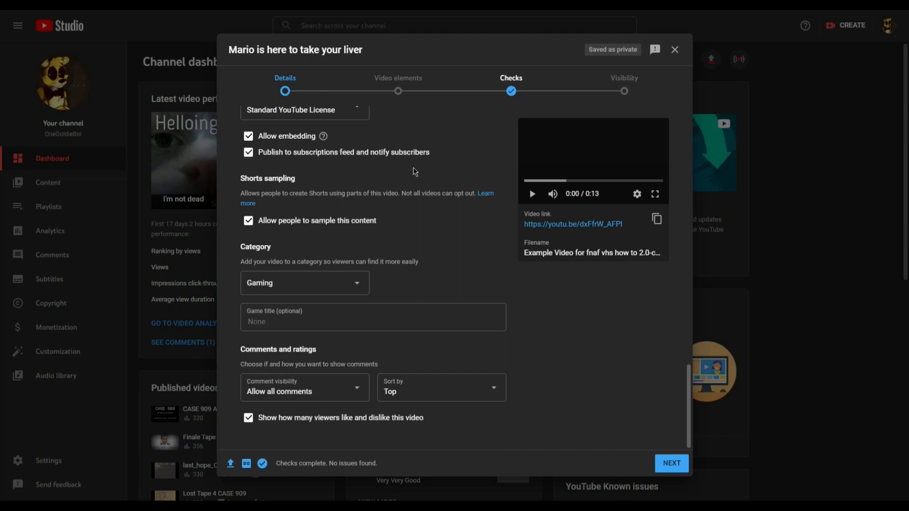
{"action": "left_click", "coordinate": [304, 283]}
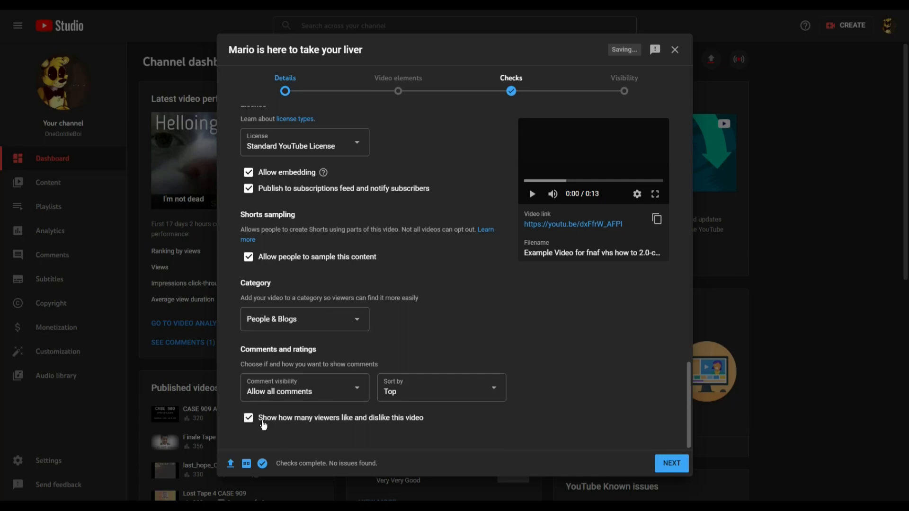
{"action": "left_click", "coordinate": [671, 463]}
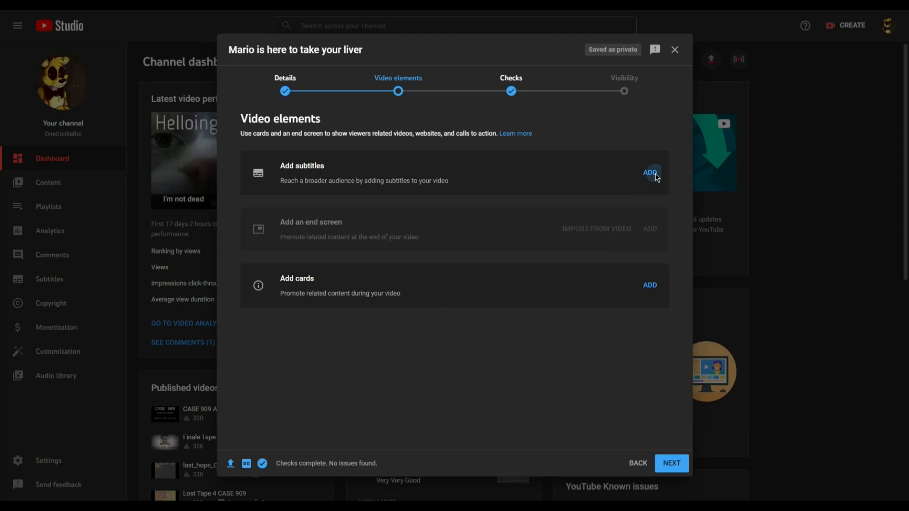
Step: Open the subtitles and cards editors in turn without adding anything
{"action": "left_click", "coordinate": [649, 173]}
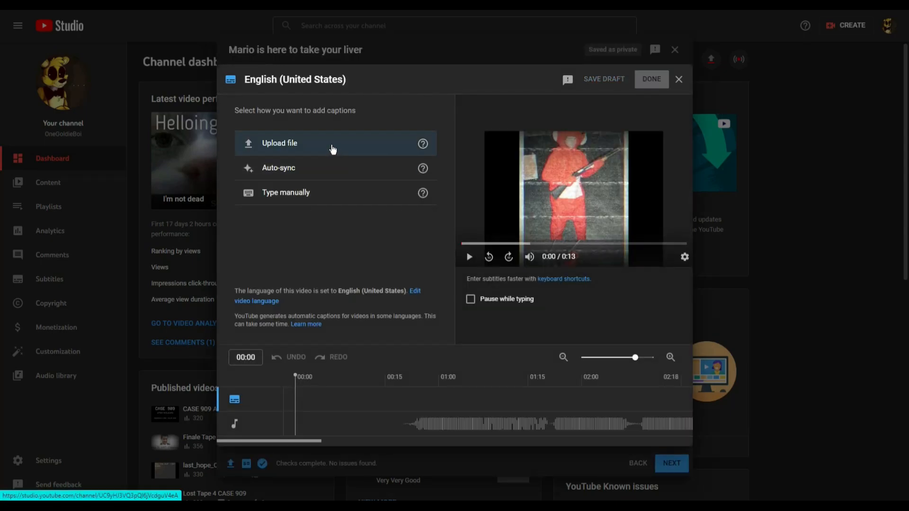
{"action": "mouse_move", "coordinate": [623, 94]}
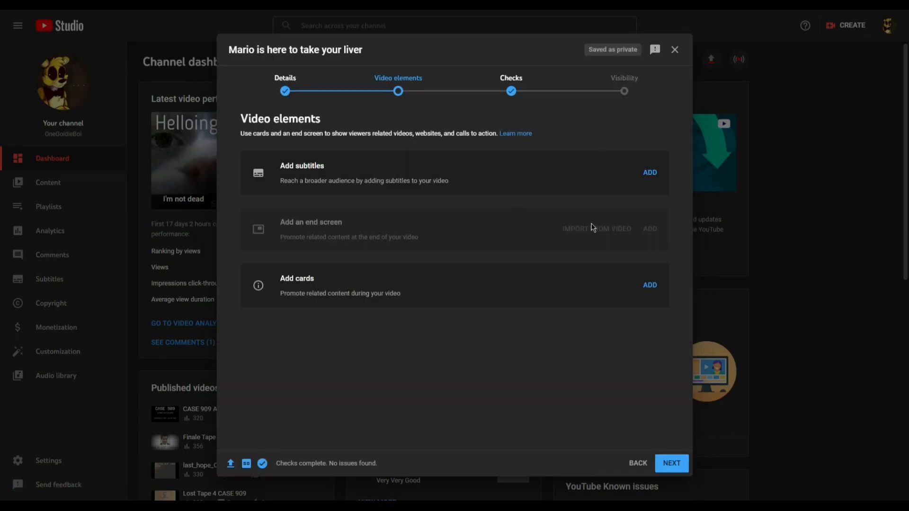
{"action": "left_click", "coordinate": [649, 284]}
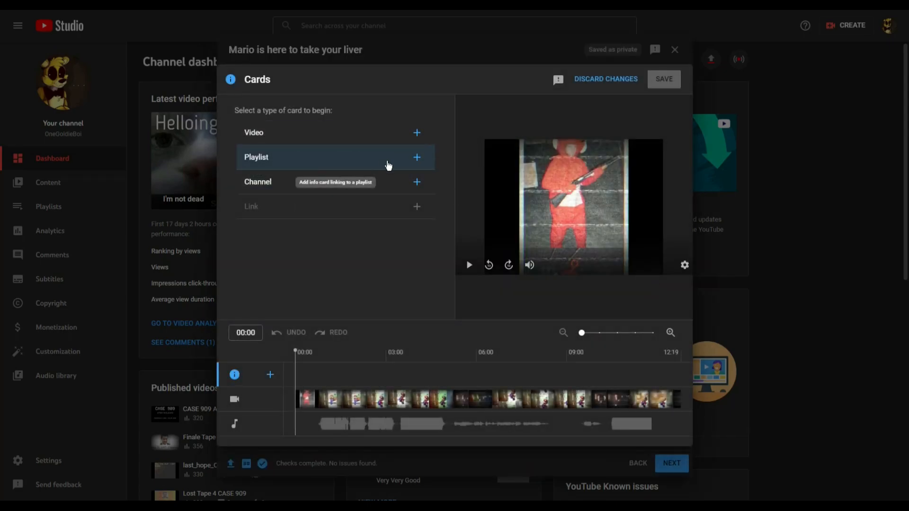
{"action": "mouse_move", "coordinate": [390, 210]}
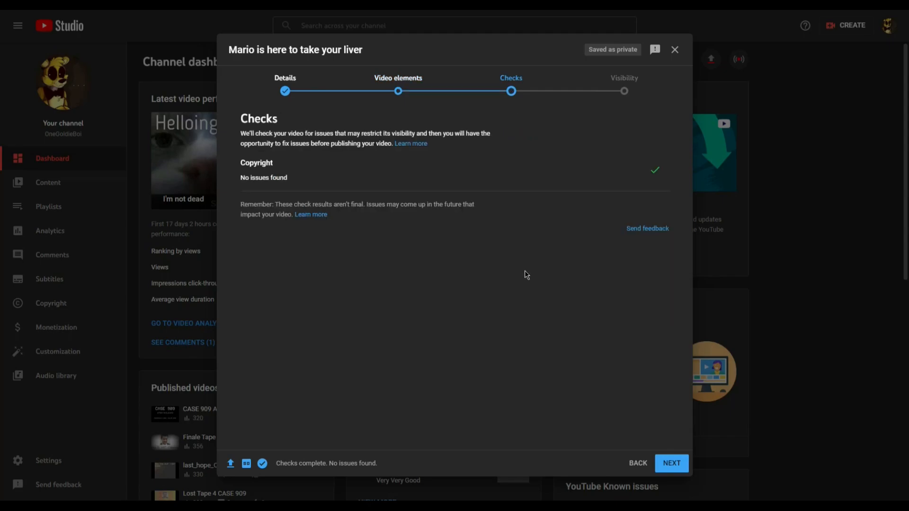
{"action": "mouse_move", "coordinate": [520, 273]}
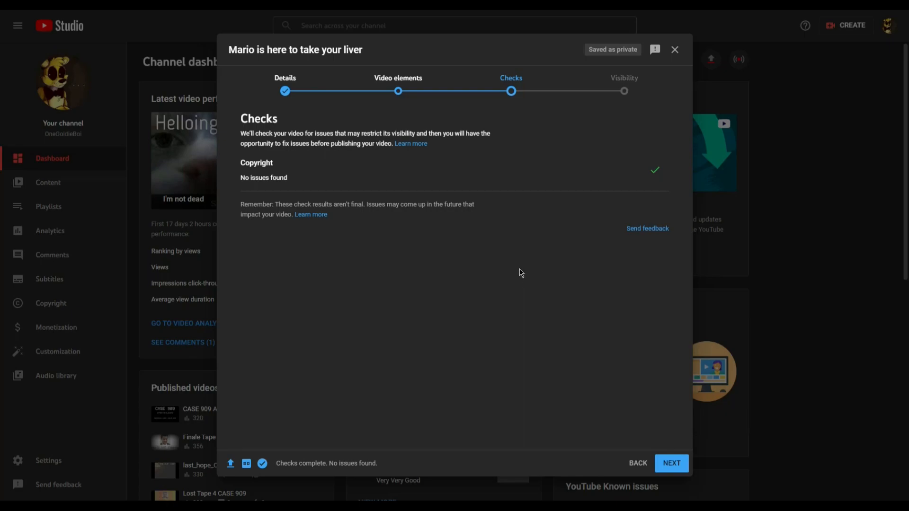
{"action": "mouse_move", "coordinate": [650, 181]}
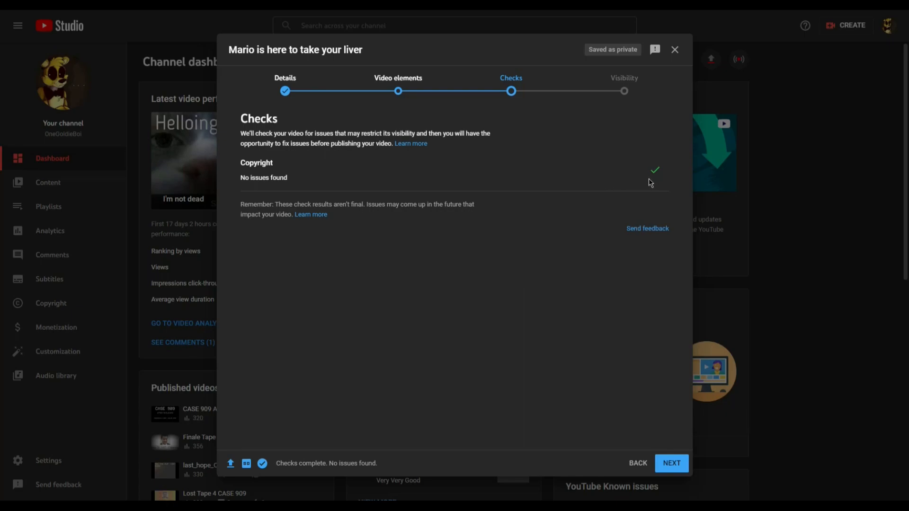
{"action": "mouse_move", "coordinate": [594, 170]}
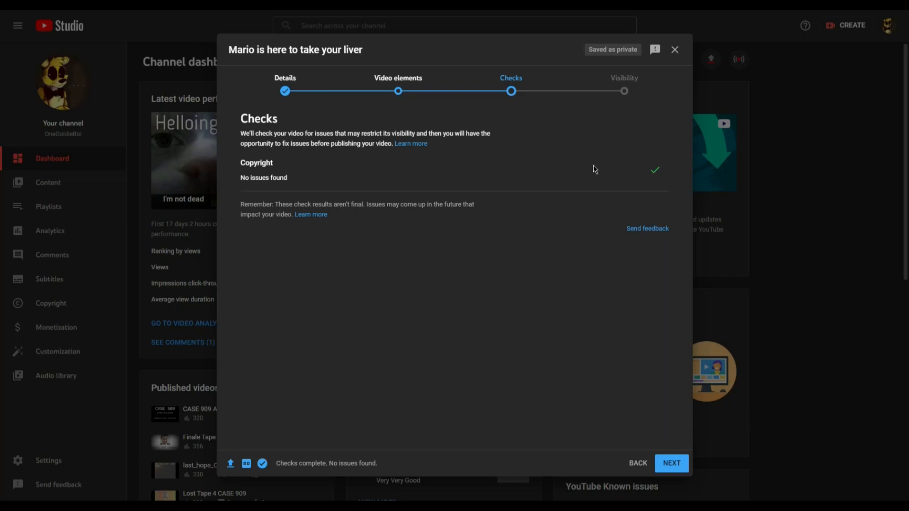
{"action": "mouse_move", "coordinate": [524, 130]}
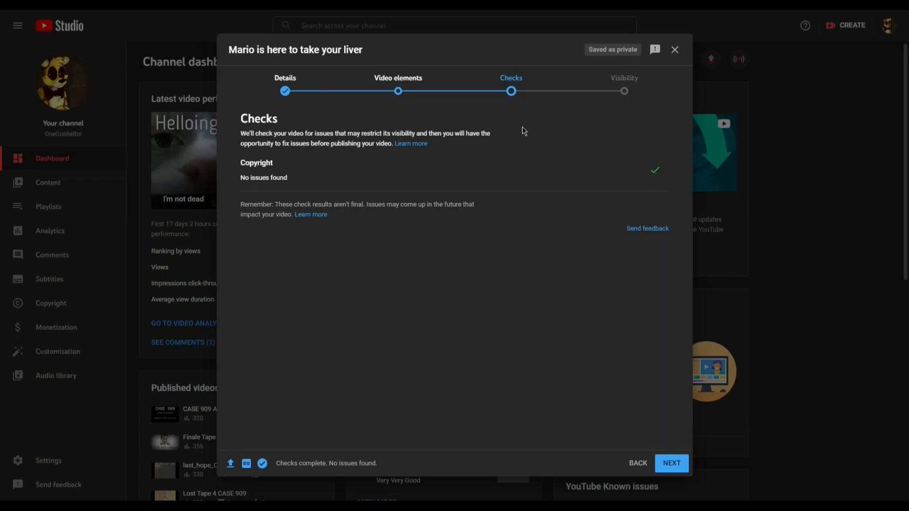
{"action": "mouse_move", "coordinate": [594, 216]}
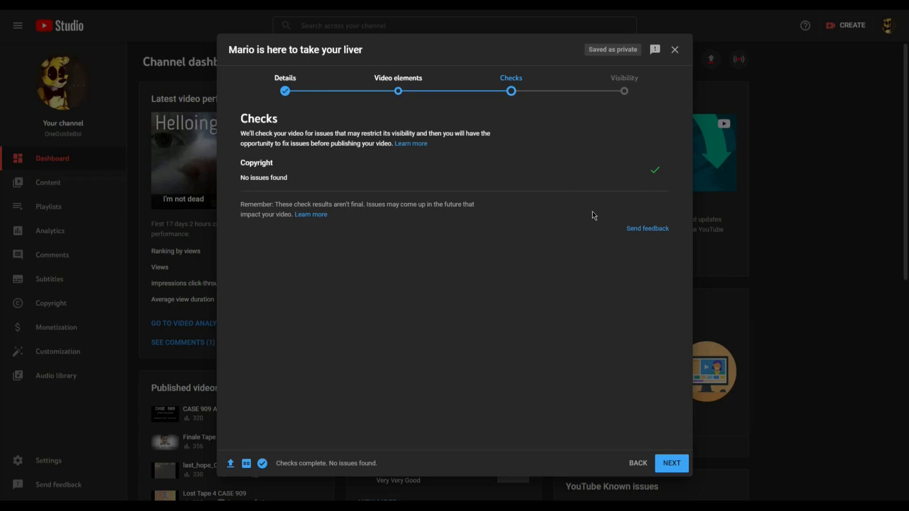
{"action": "mouse_move", "coordinate": [631, 199]}
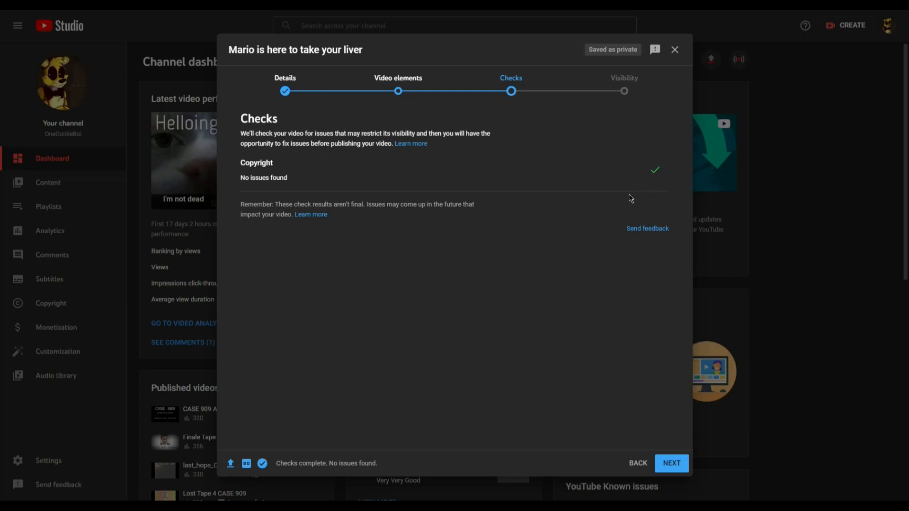
{"action": "mouse_move", "coordinate": [637, 197]}
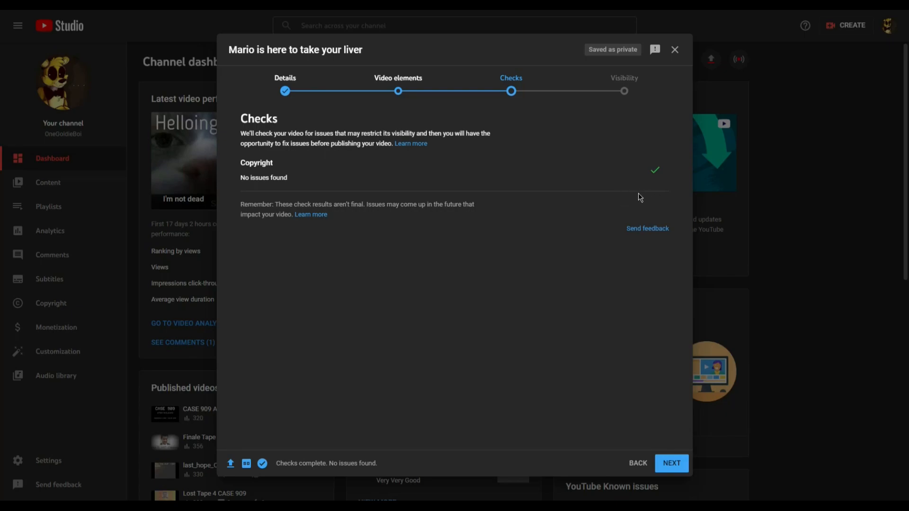
{"action": "mouse_move", "coordinate": [646, 199]}
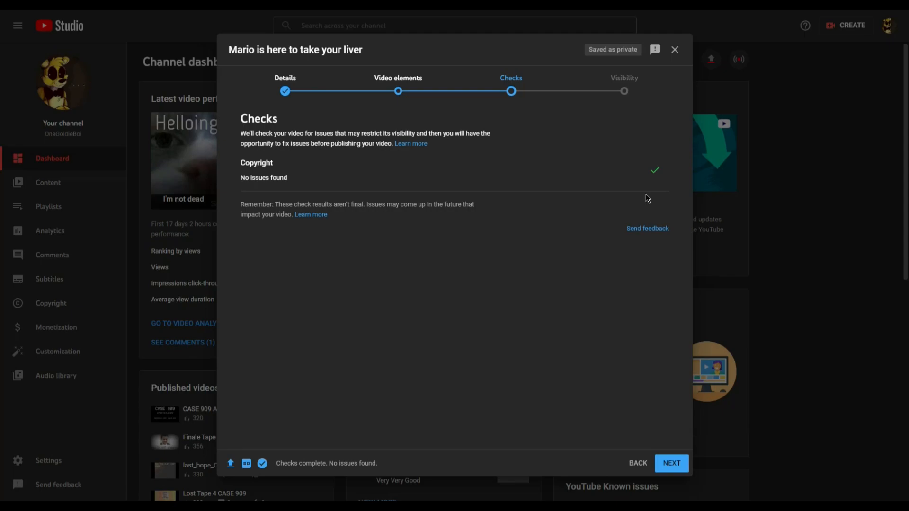
{"action": "mouse_move", "coordinate": [654, 207]}
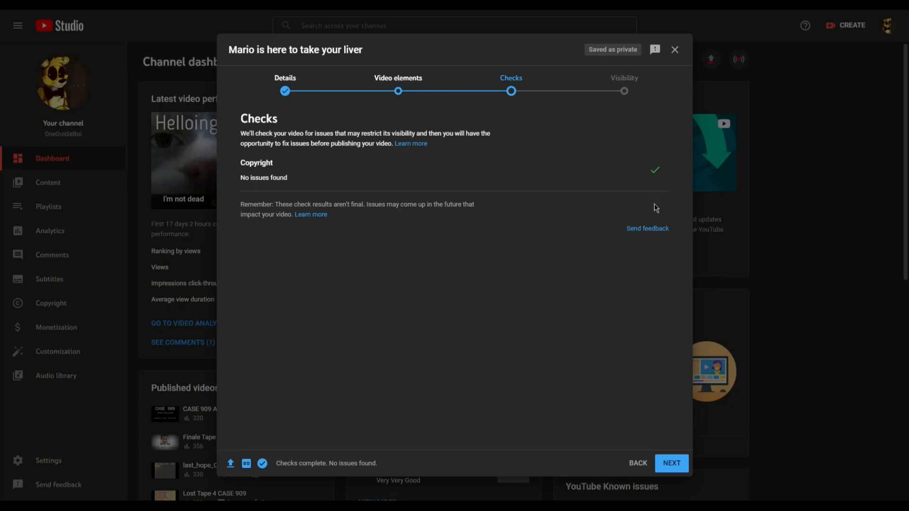
{"action": "mouse_move", "coordinate": [653, 207]}
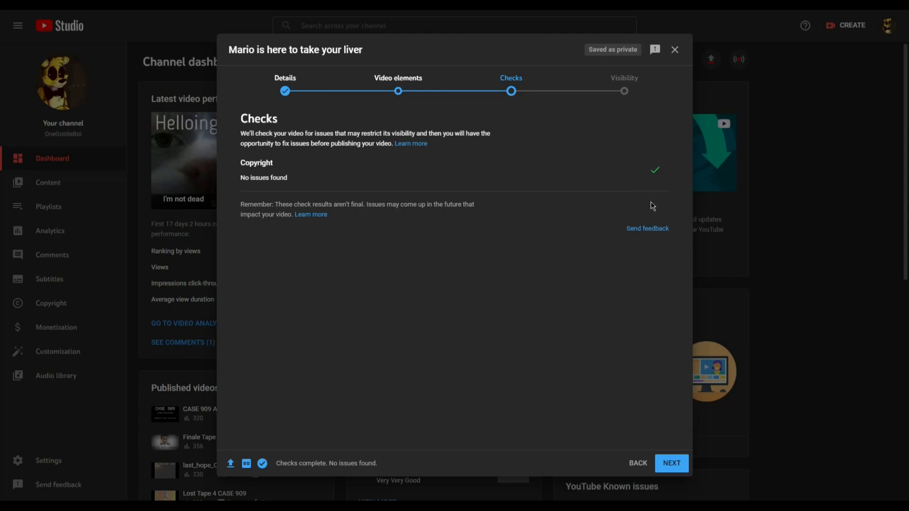
{"action": "mouse_move", "coordinate": [654, 204]}
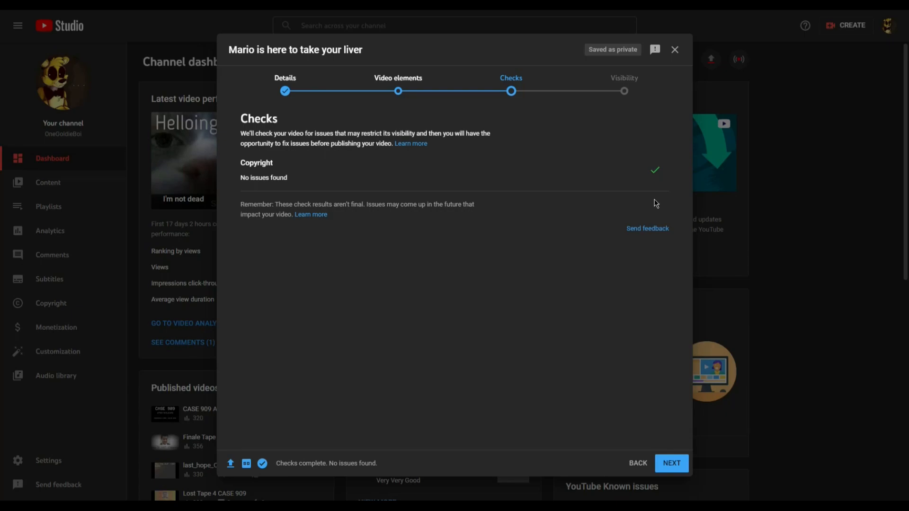
Step: On Visibility, choose Private, then Schedule a public release for Dec 18, 2021, 12:00 AM
{"action": "left_click", "coordinate": [671, 463]}
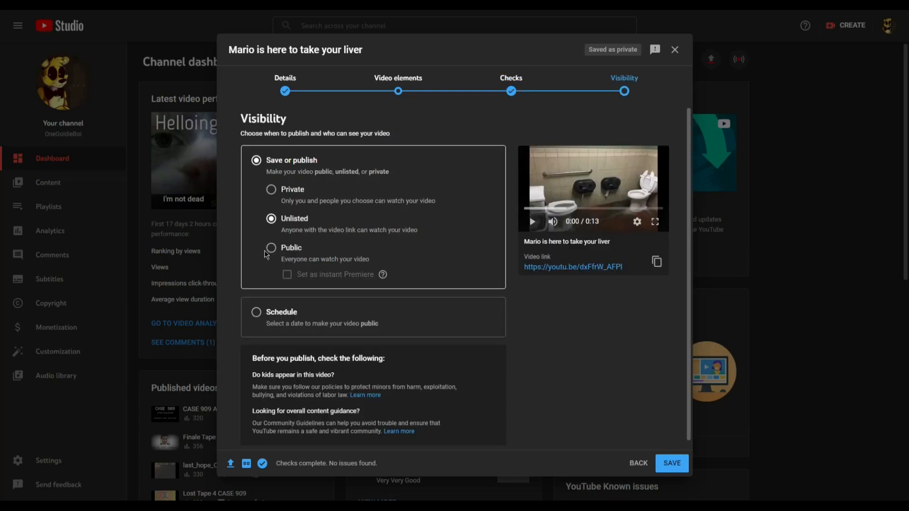
{"action": "mouse_move", "coordinate": [281, 222]}
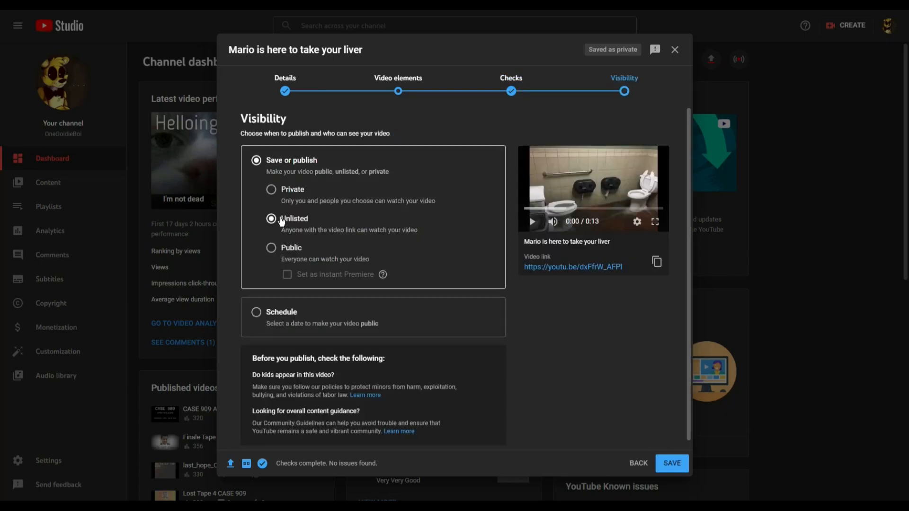
{"action": "left_click", "coordinate": [271, 190]}
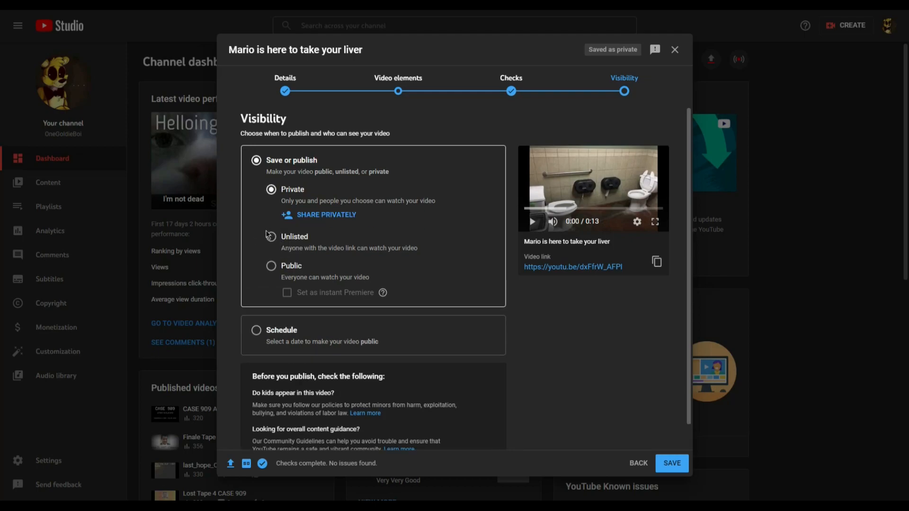
{"action": "left_click", "coordinate": [255, 160]}
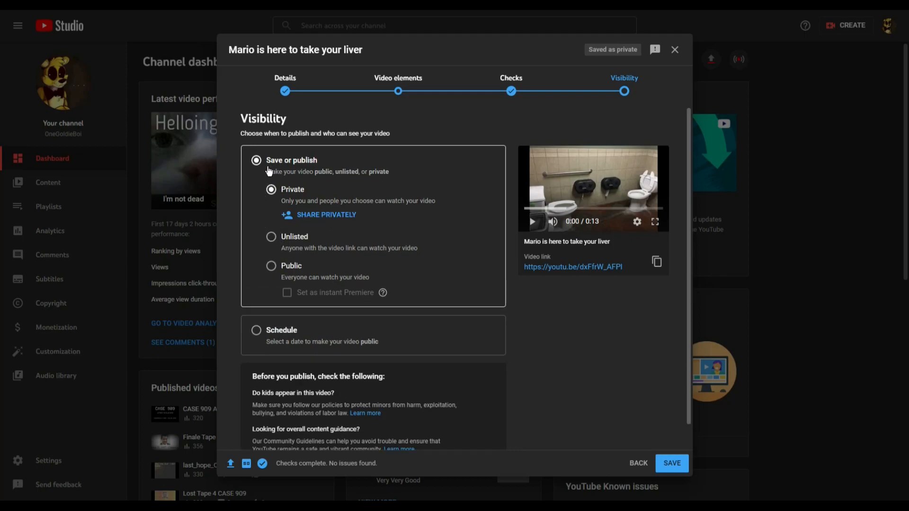
{"action": "mouse_move", "coordinate": [241, 161]}
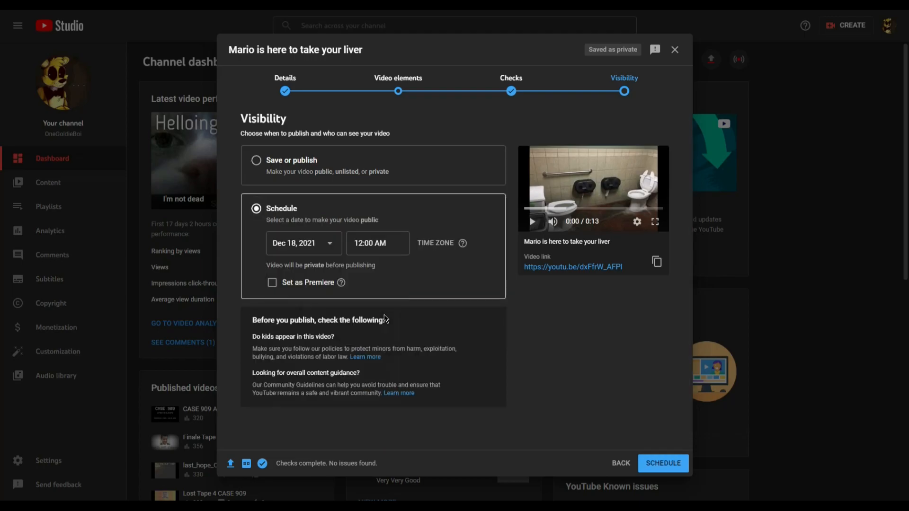
Step: Keep the Dec 18, 2021 12:00 AM release and set time zone to (GMT-0800) Local Time
{"action": "type", "text": "8"}
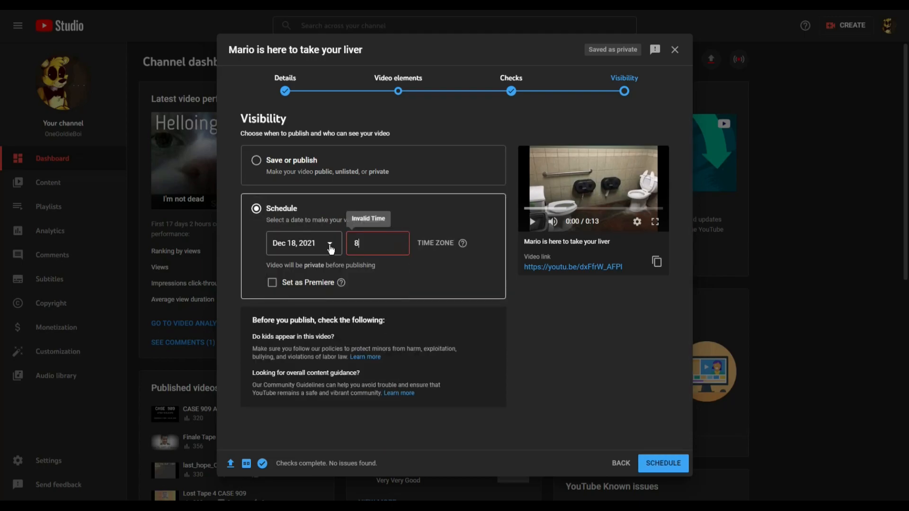
{"action": "type", "text": "1"}
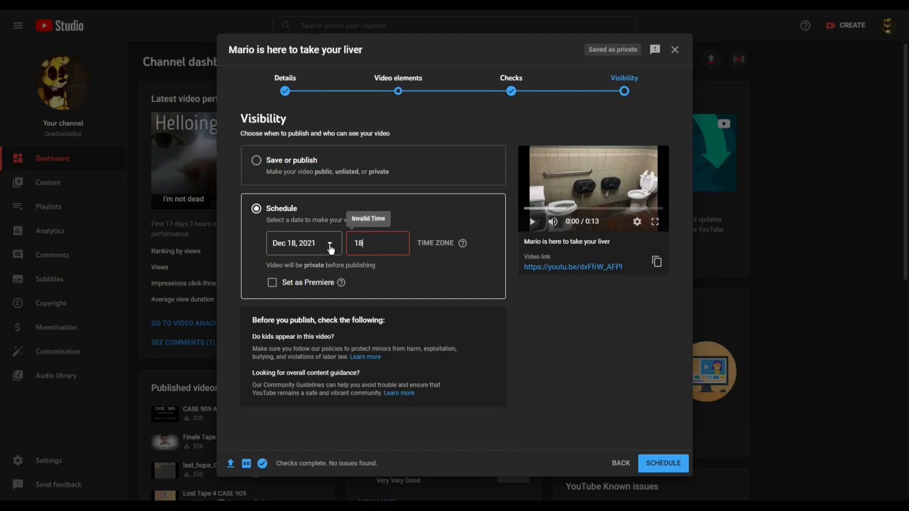
{"action": "left_click", "coordinate": [441, 243]}
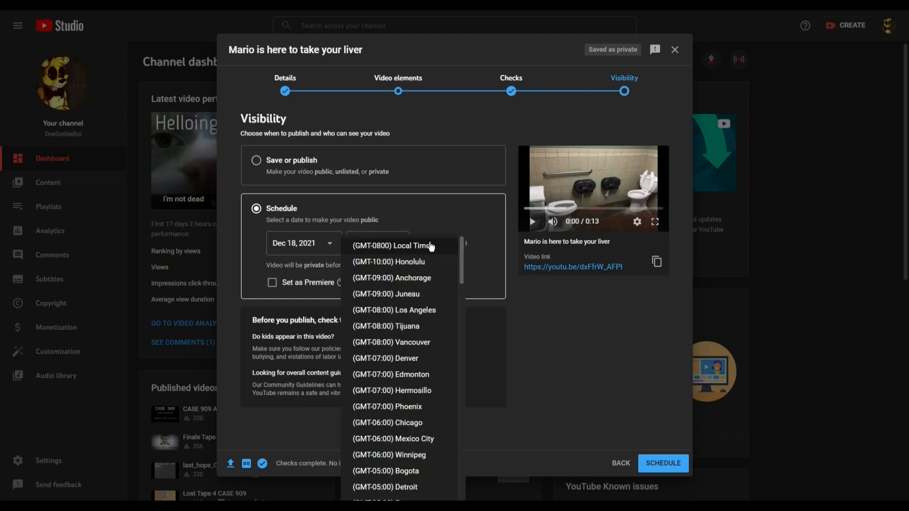
{"action": "left_click", "coordinate": [394, 246]}
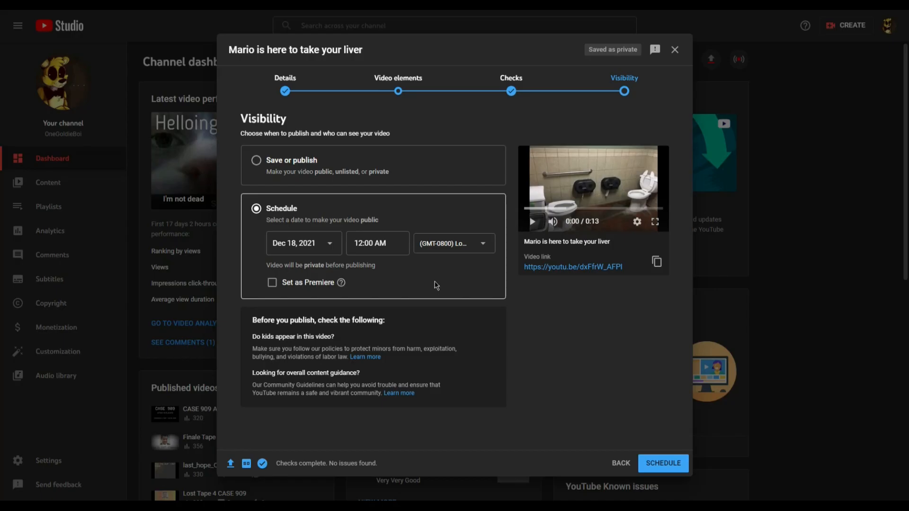